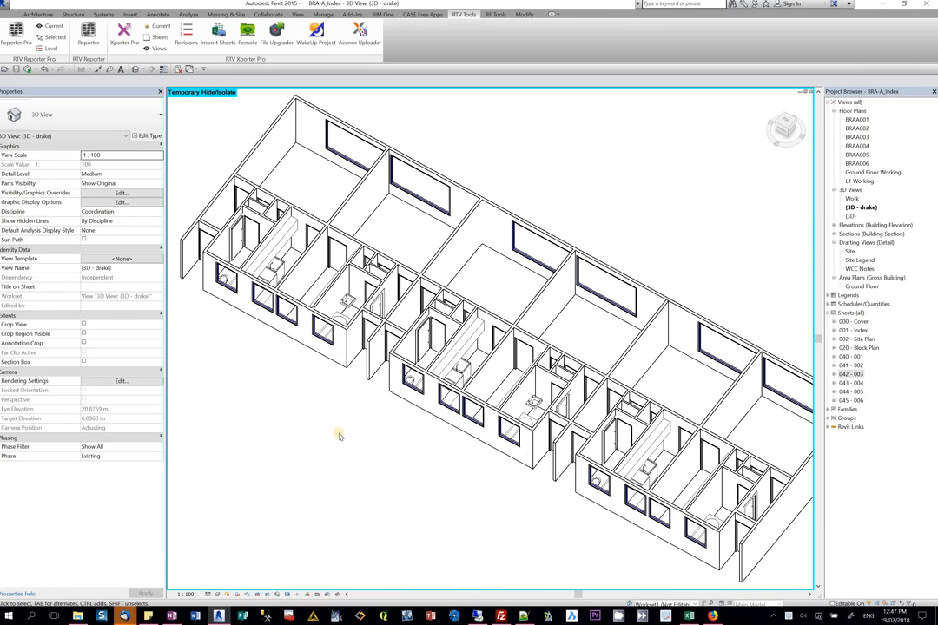
pyautogui.moveTo(348, 434)
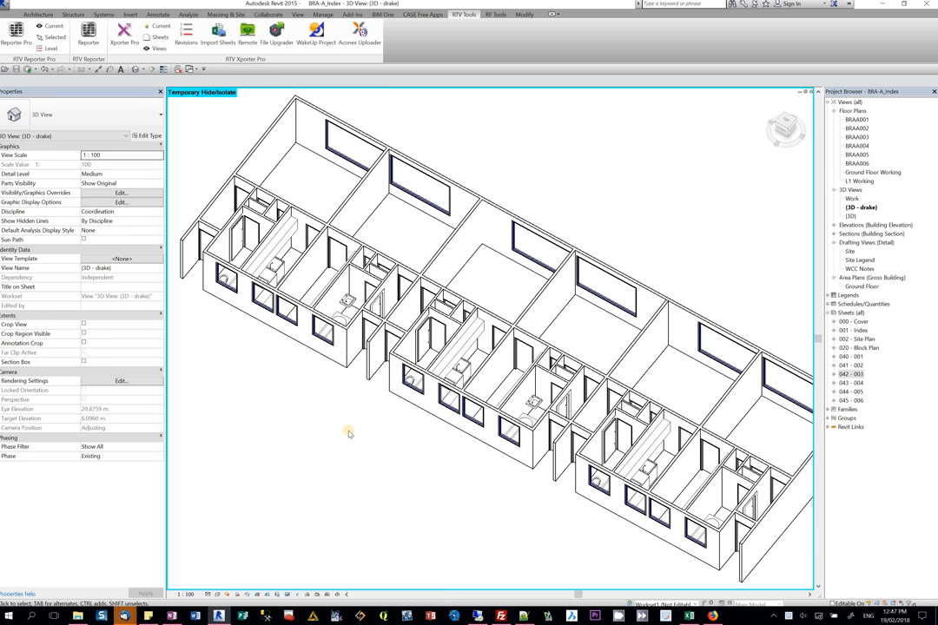
pyautogui.moveTo(201, 288)
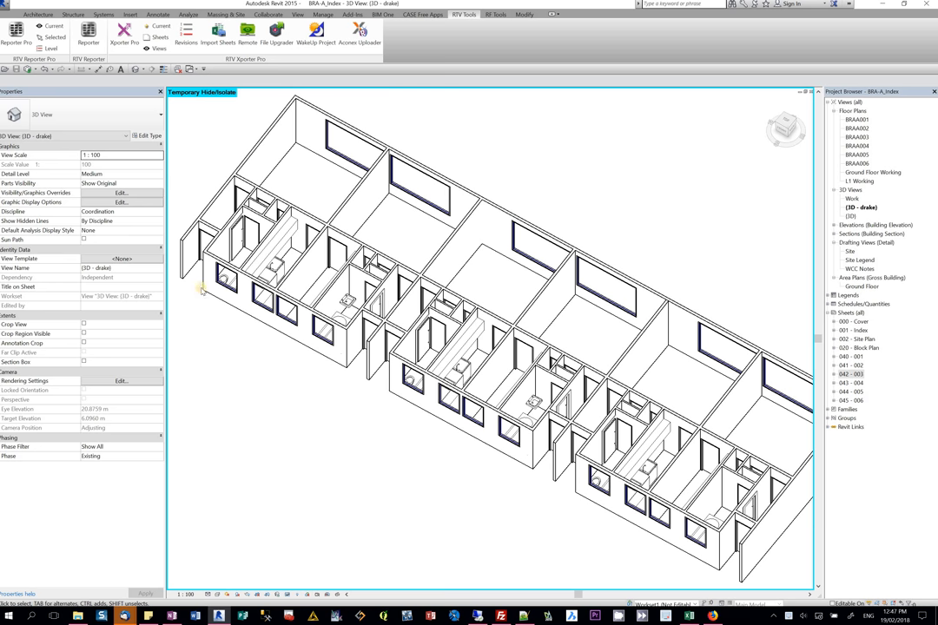
# Review sheets 041, 042, 000 Cover and 001 Index in the Project Browser, ending on 042 - 003 (BRA-A-003).
pyautogui.click(622, 408)
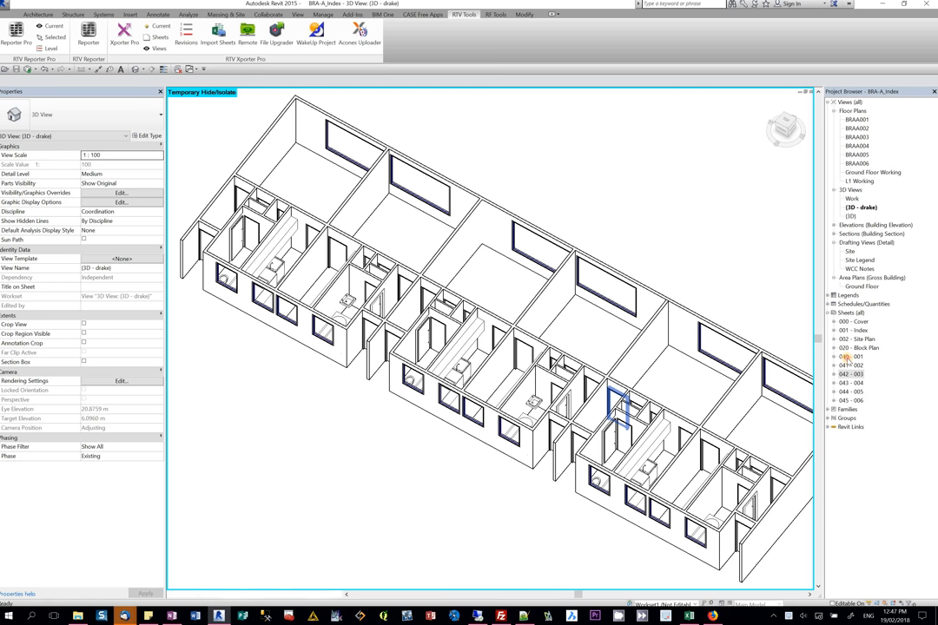
pyautogui.doubleClick(855, 365)
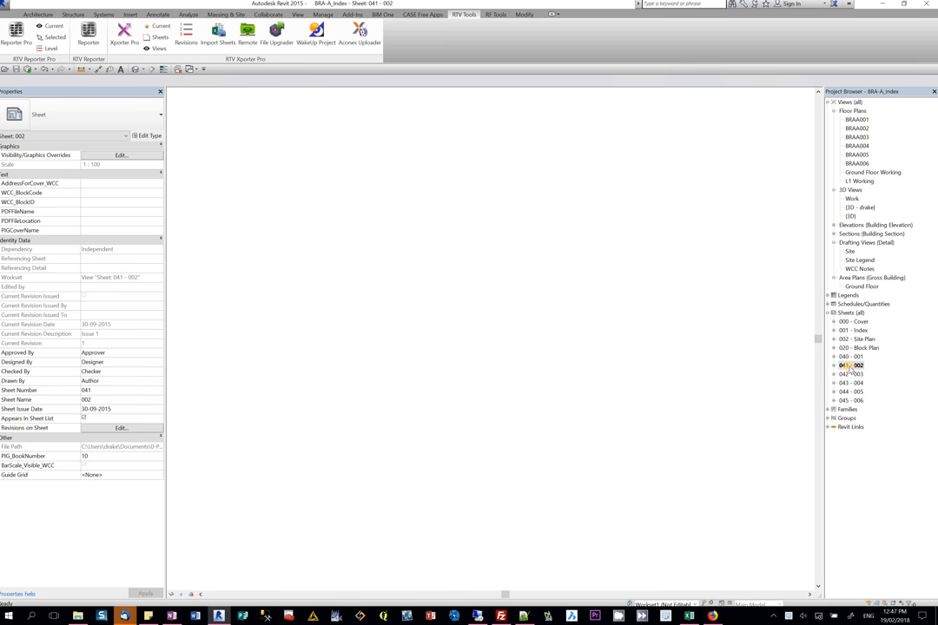
pyautogui.doubleClick(852, 376)
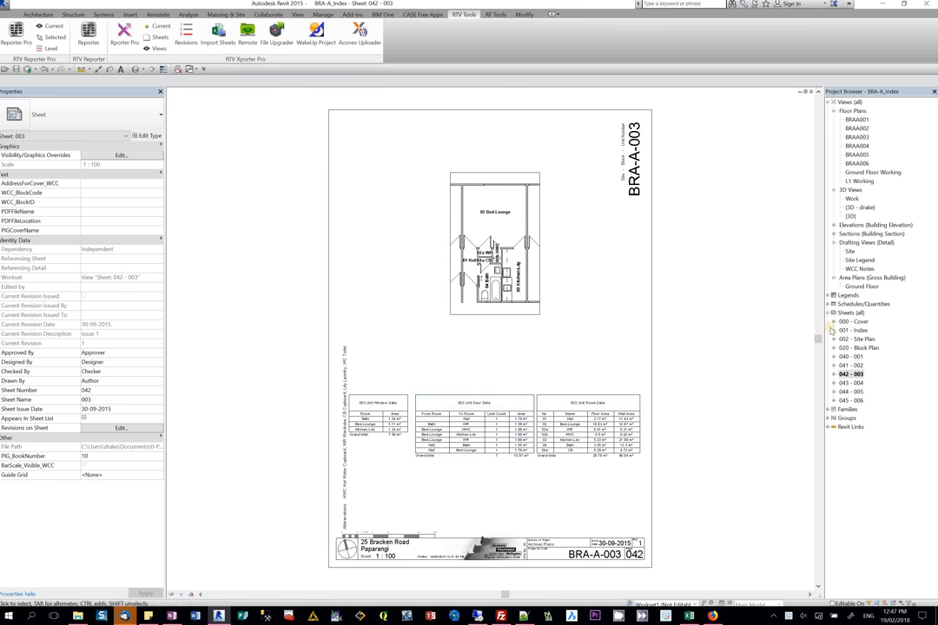
pyautogui.doubleClick(855, 322)
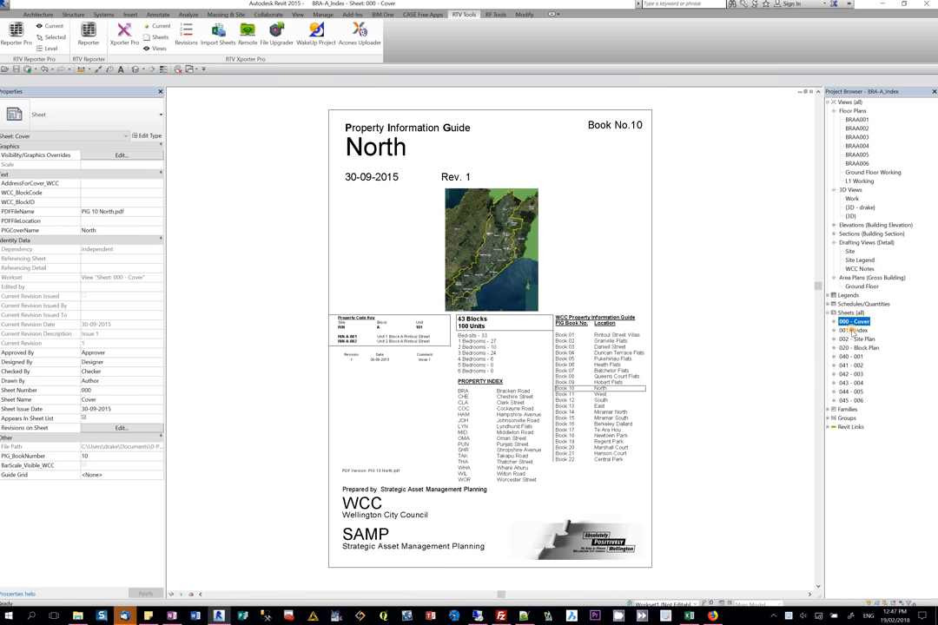
pyautogui.doubleClick(851, 375)
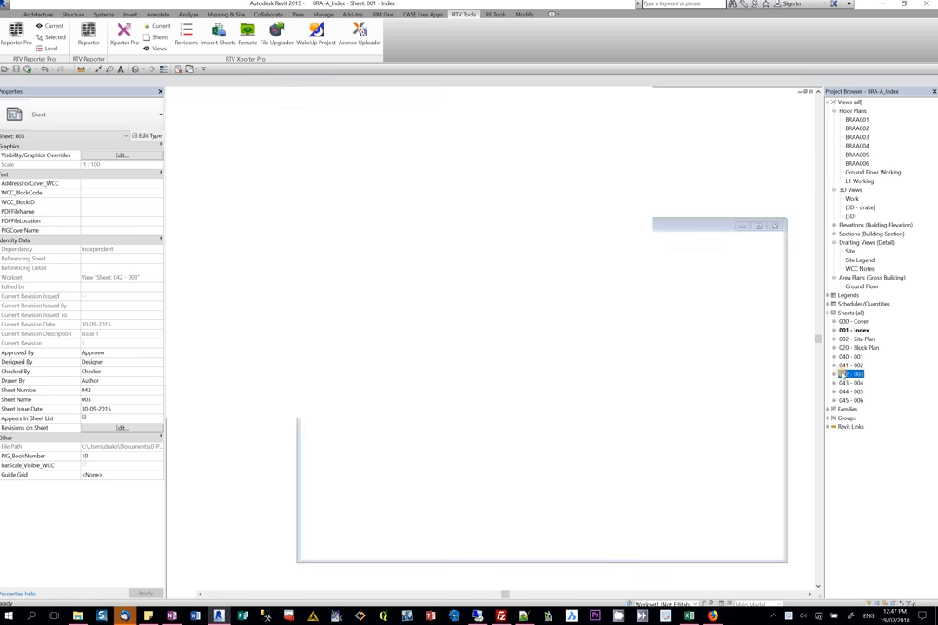
pyautogui.doubleClick(851, 373)
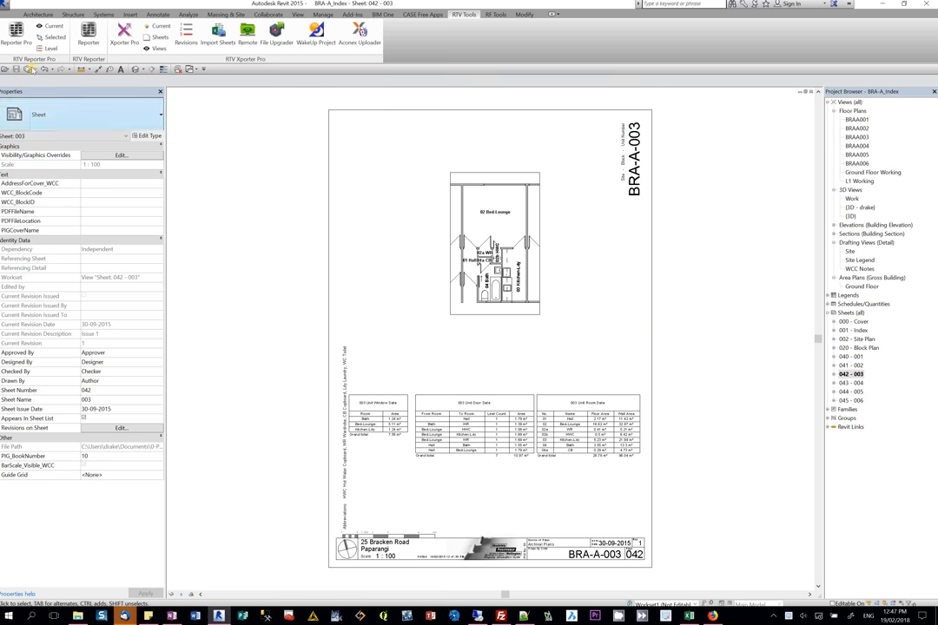
# Start an Image export of selected views/sheets and choose the sheets to include.
pyautogui.click(21, 17)
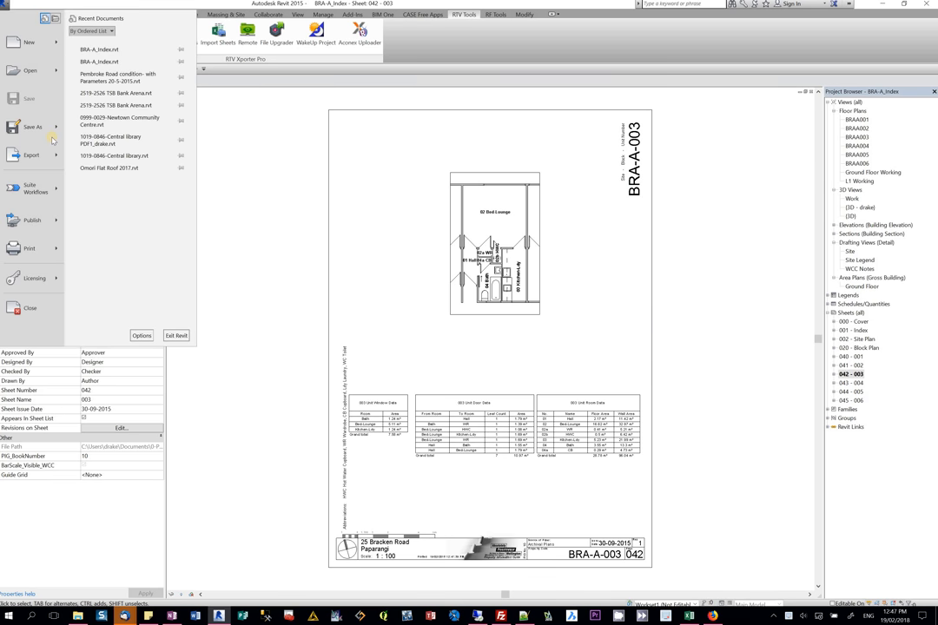
pyautogui.click(31, 154)
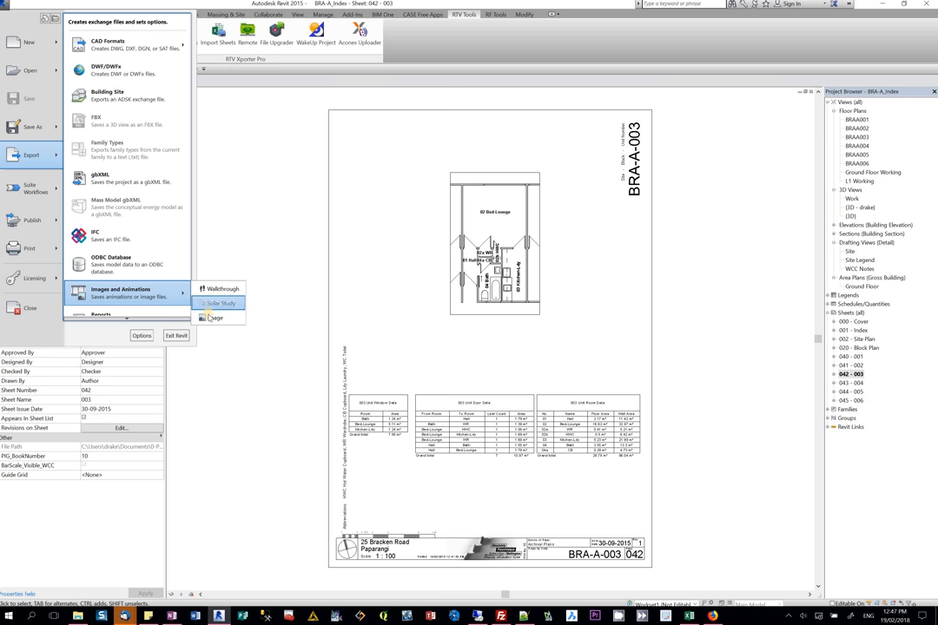
pyautogui.click(216, 316)
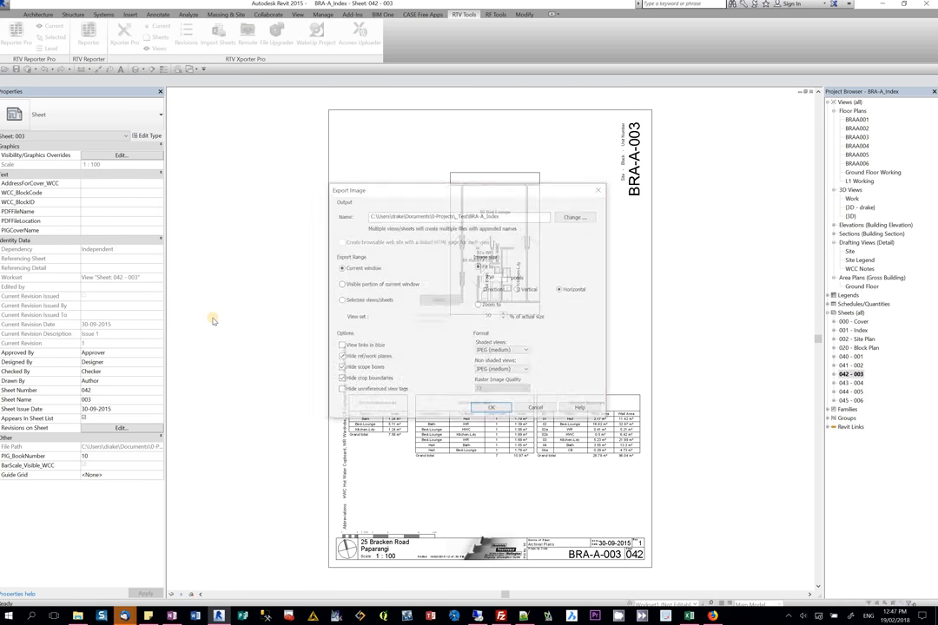
pyautogui.click(340, 299)
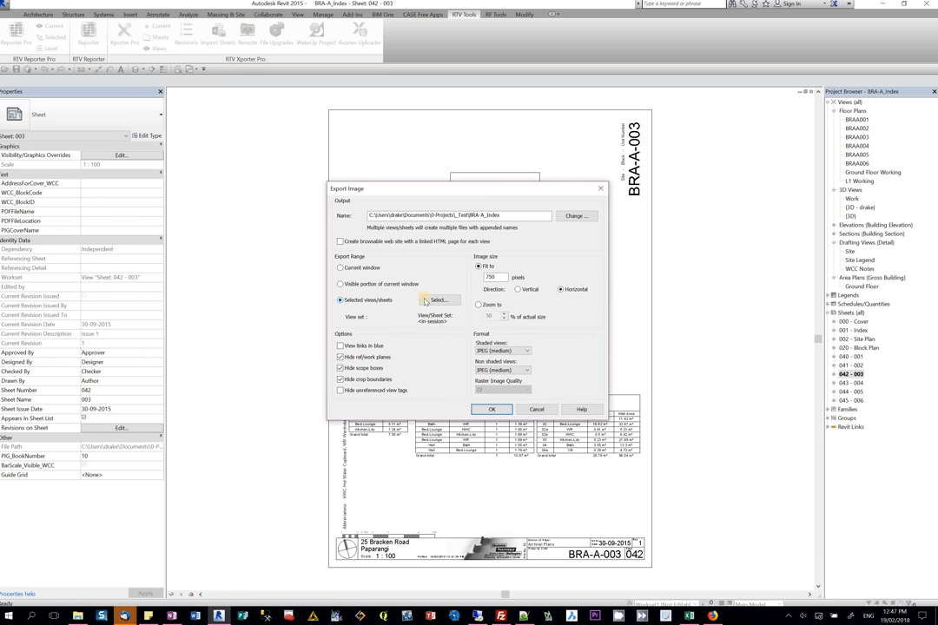
pyautogui.click(441, 298)
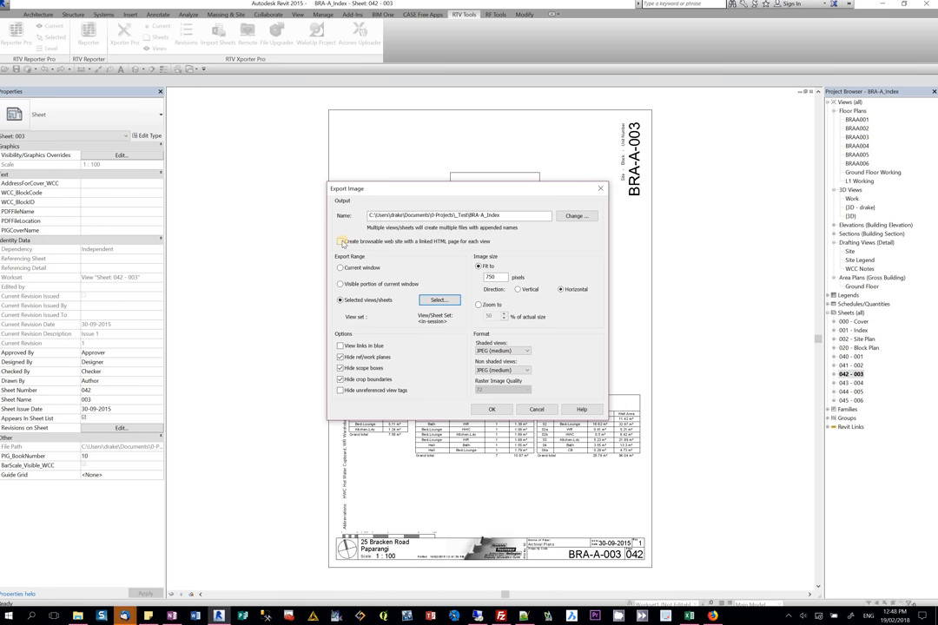
# Enable 'Create browsable web site' with a linked HTML page per view and run the export to the Test folder.
pyautogui.click(340, 242)
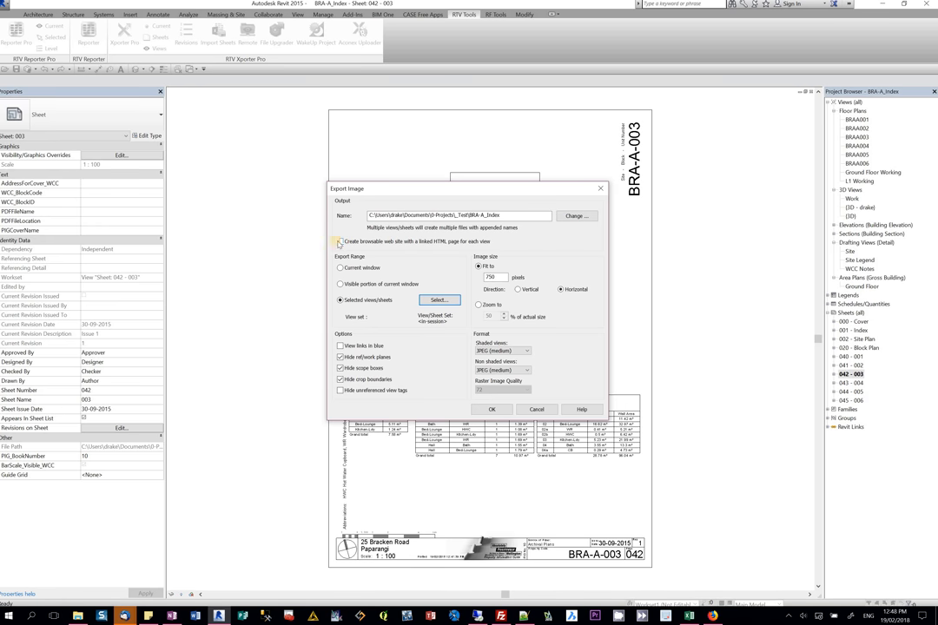
pyautogui.click(341, 241)
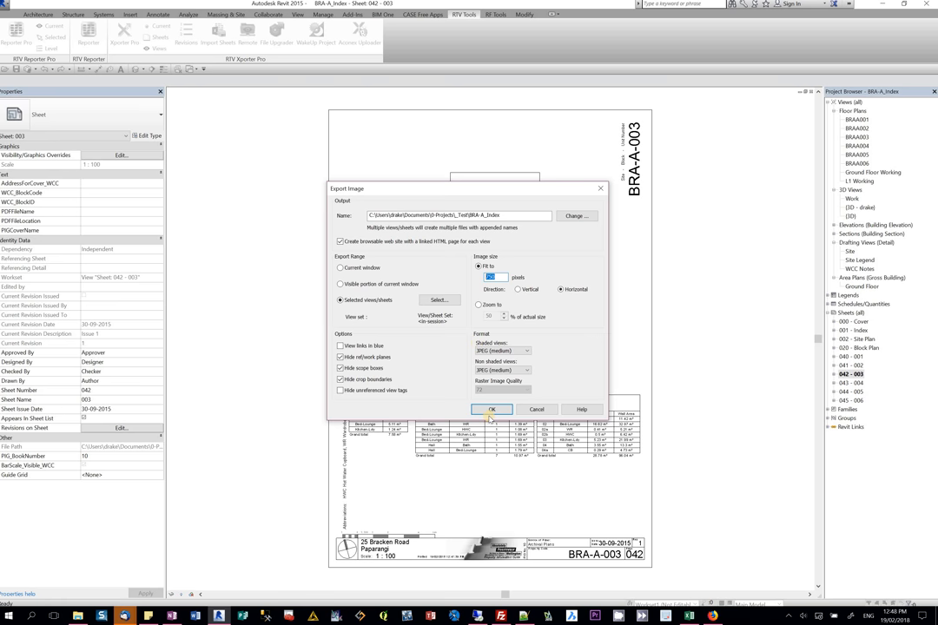
pyautogui.click(492, 410)
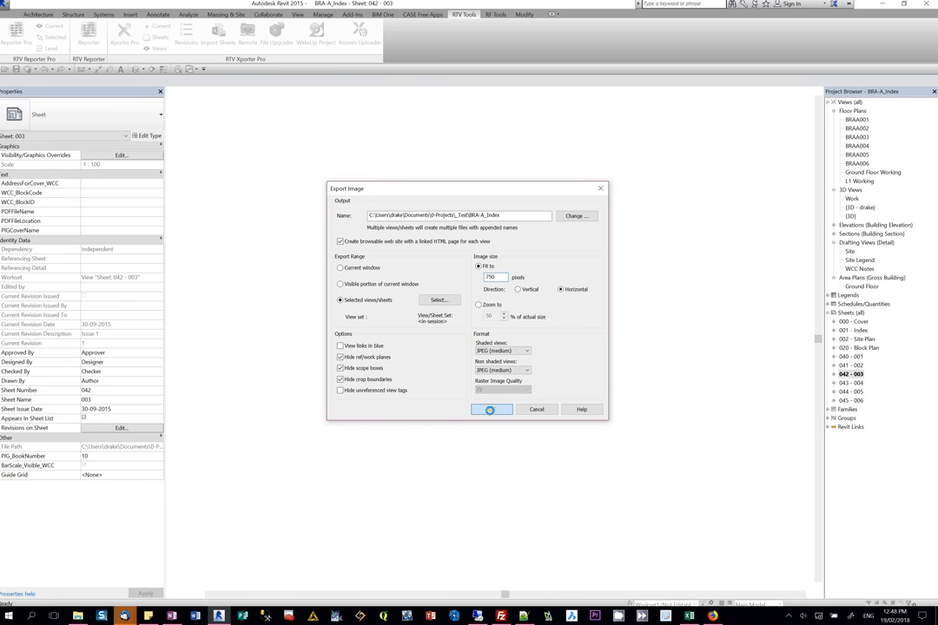
pyautogui.click(490, 410)
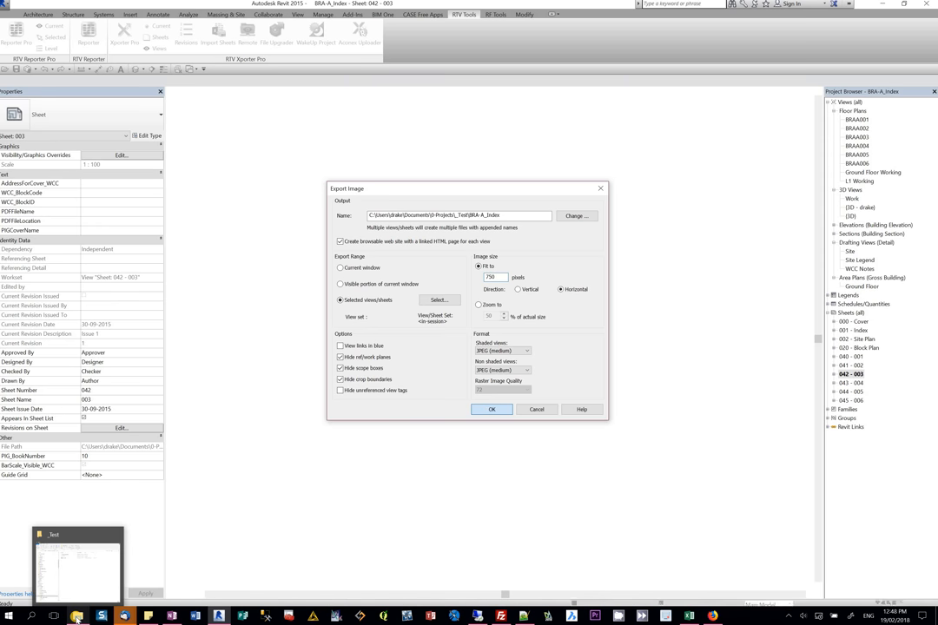
pyautogui.click(490, 410)
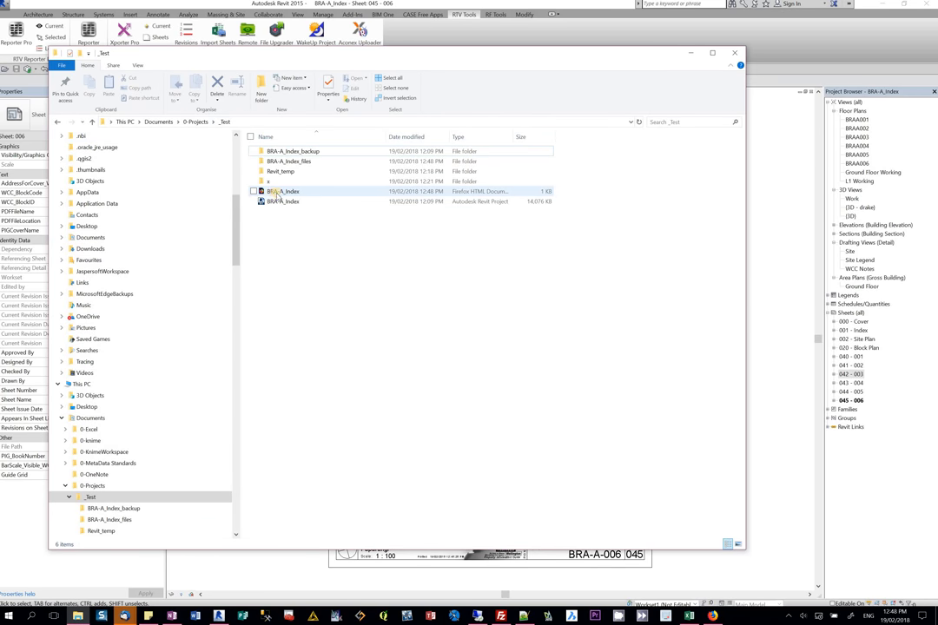
pyautogui.moveTo(452, 191)
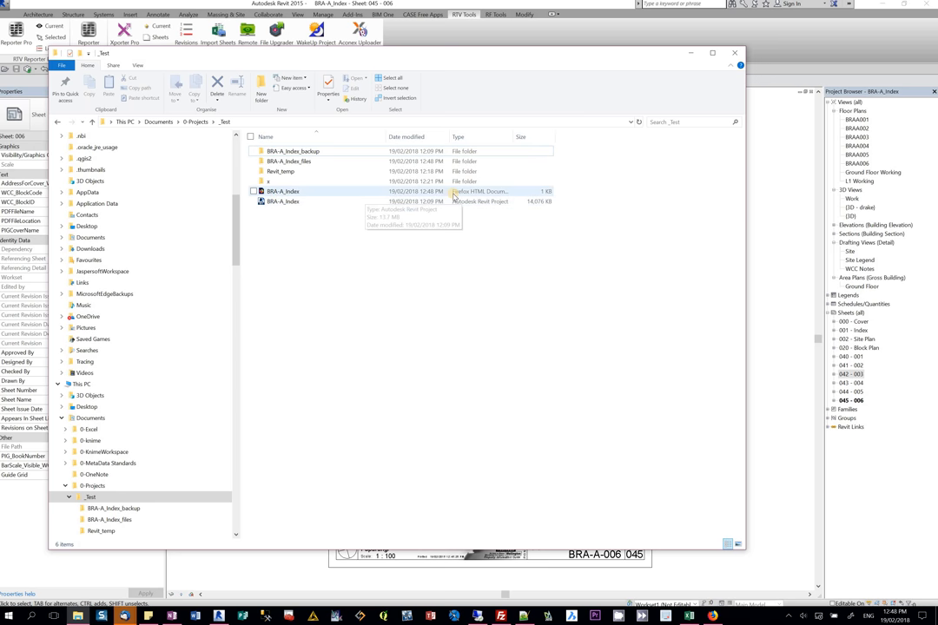
# Open the exported BRA-A_Index.html from the _Test folder in the web browser.
pyautogui.click(281, 201)
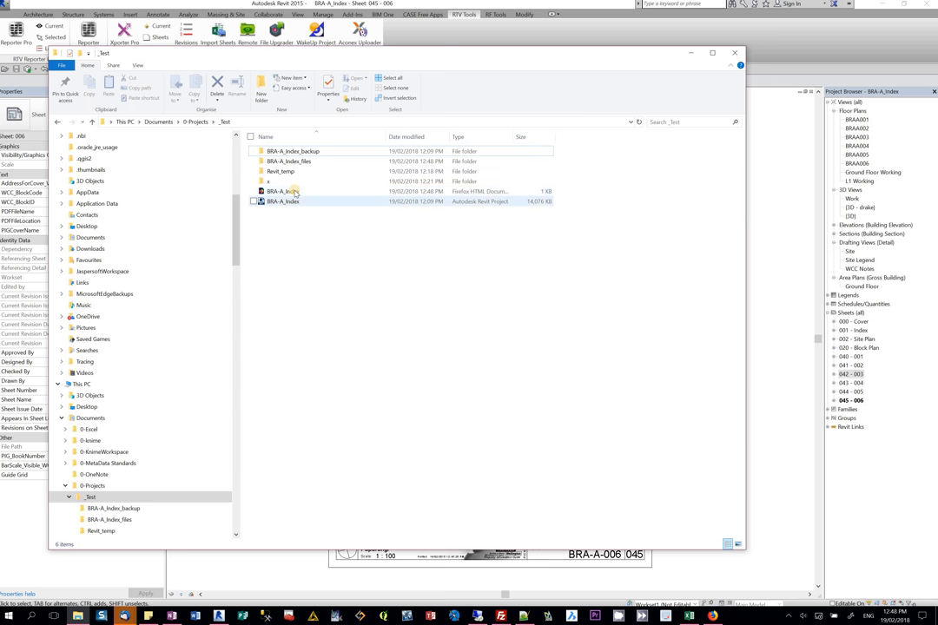
pyautogui.doubleClick(281, 192)
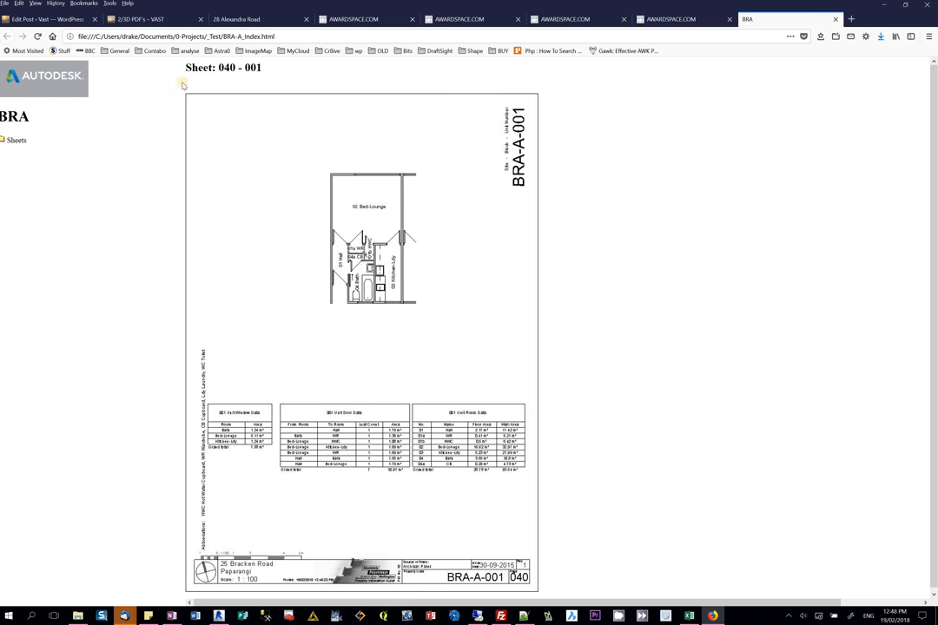
# Browse sheet 043 - 004 in the HTML index with zoom in and reset, then show the VAST 2/3D PDF's article.
pyautogui.click(15, 139)
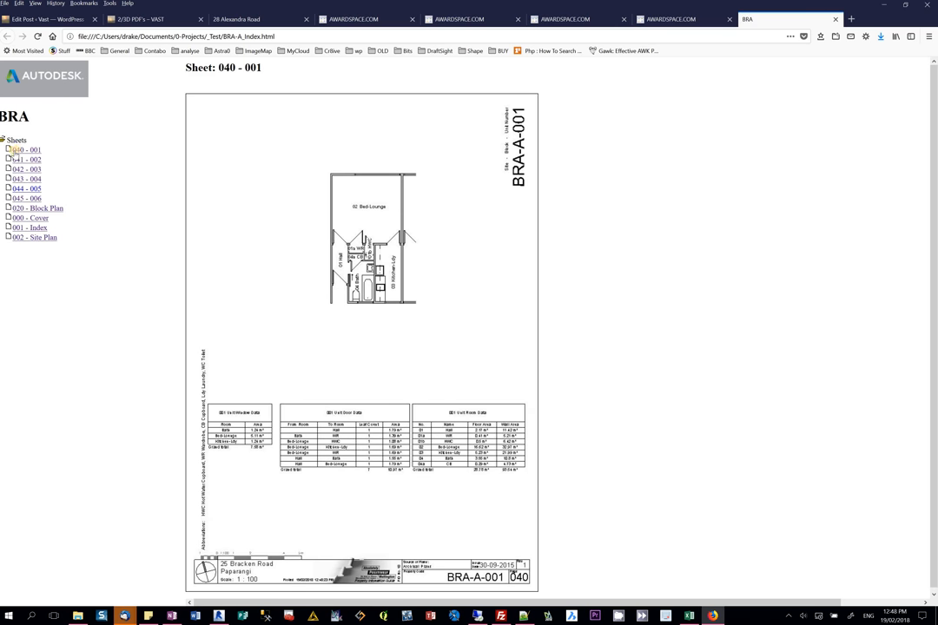
pyautogui.moveTo(29, 219)
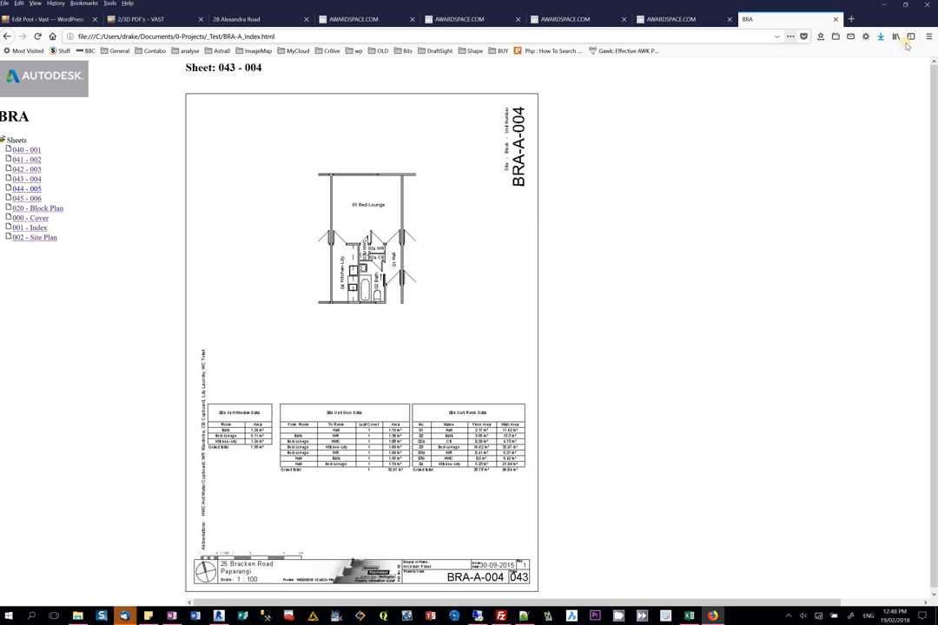
pyautogui.click(928, 37)
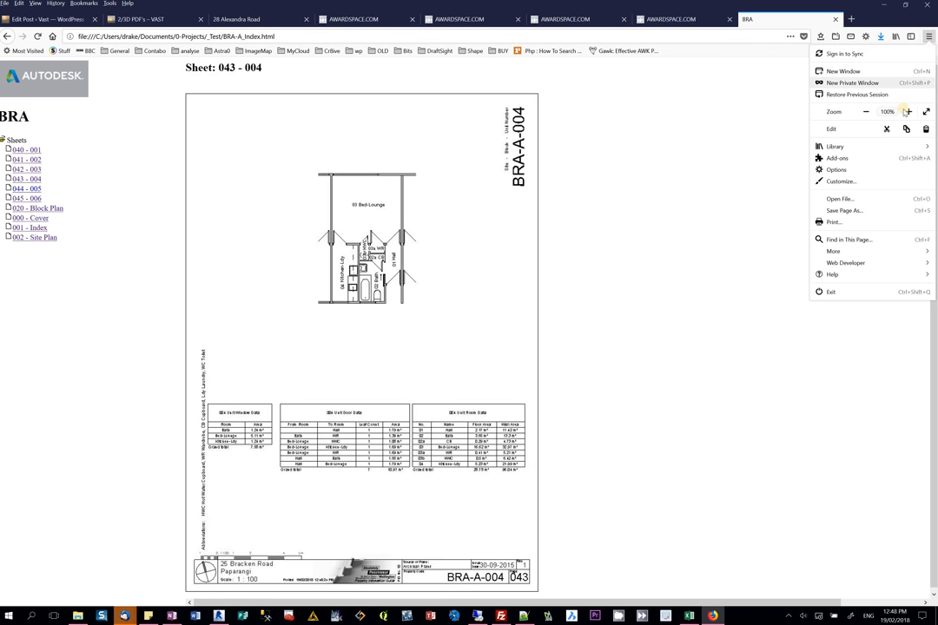
pyautogui.click(909, 111)
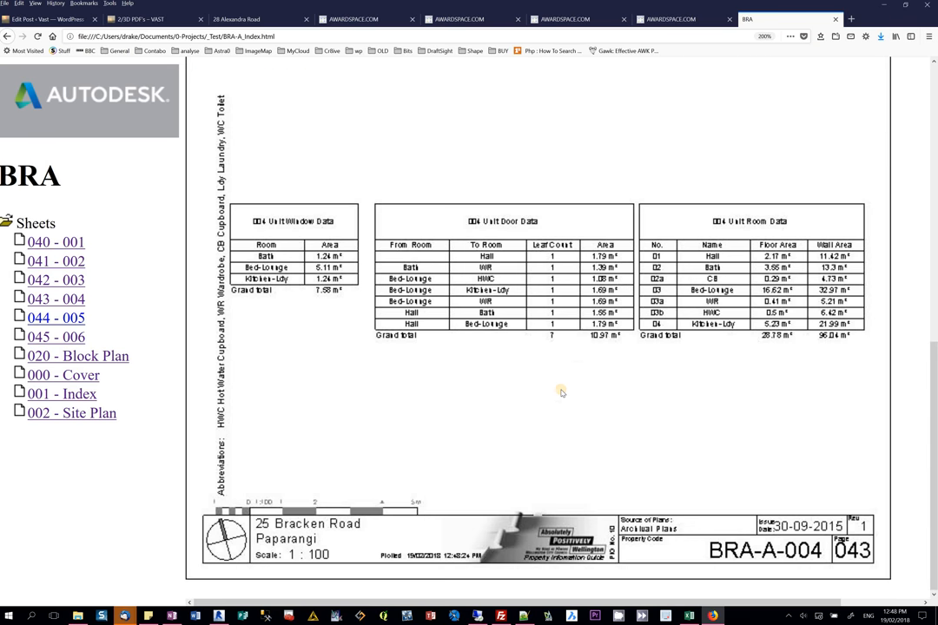
pyautogui.moveTo(650, 309)
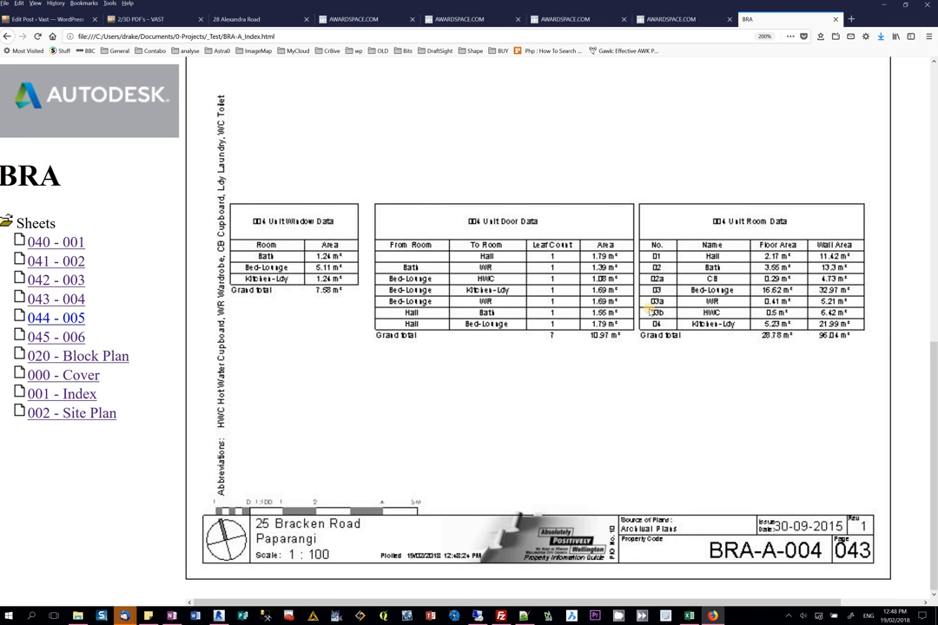
pyautogui.click(55, 299)
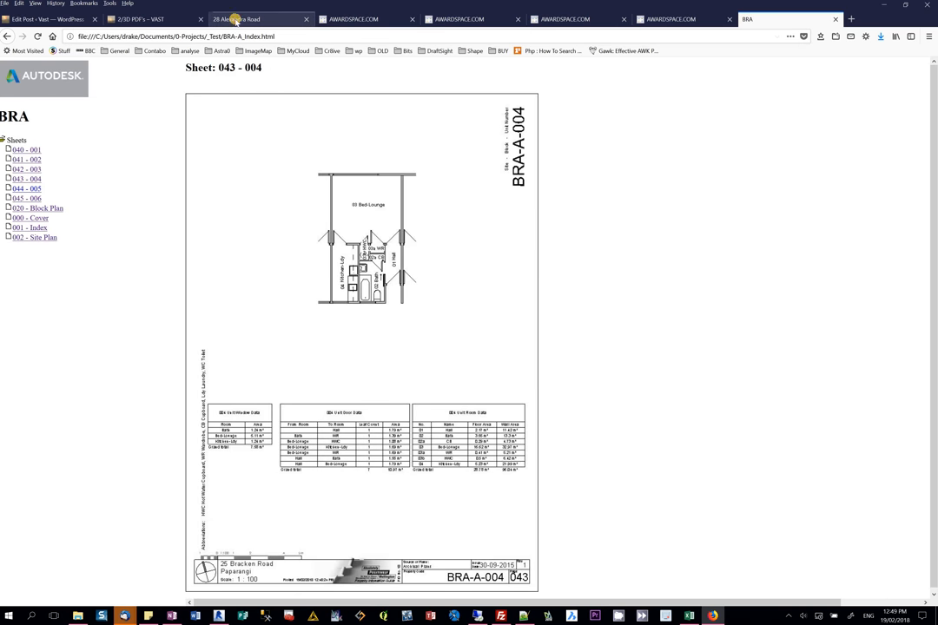
pyautogui.click(139, 19)
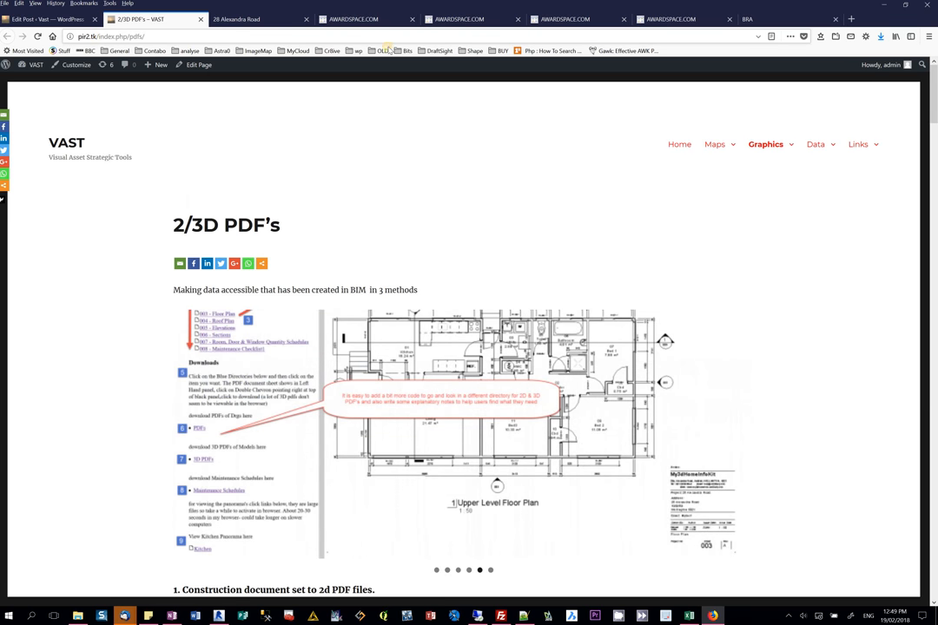
pyautogui.scroll(-3)
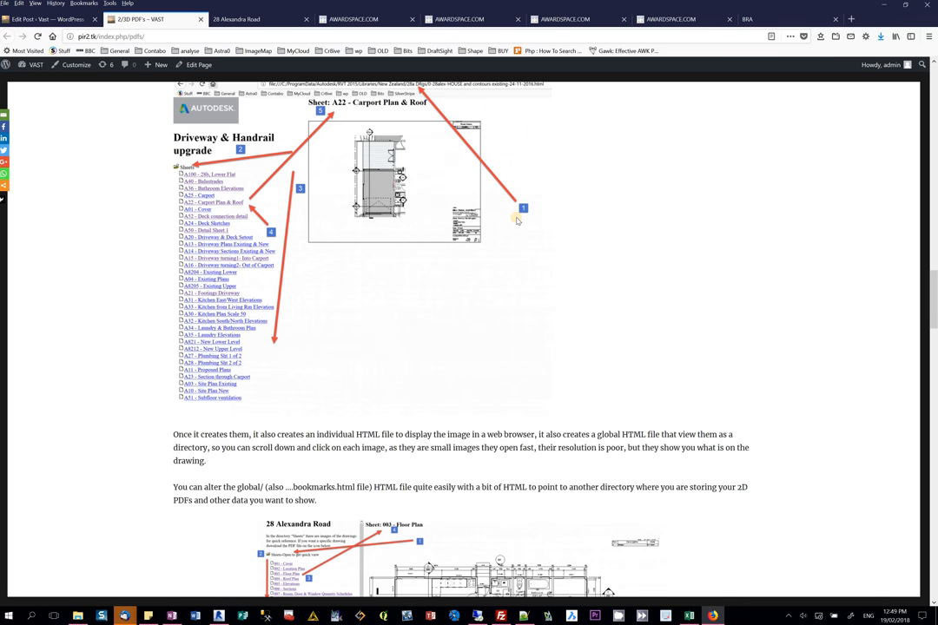
pyautogui.scroll(-3)
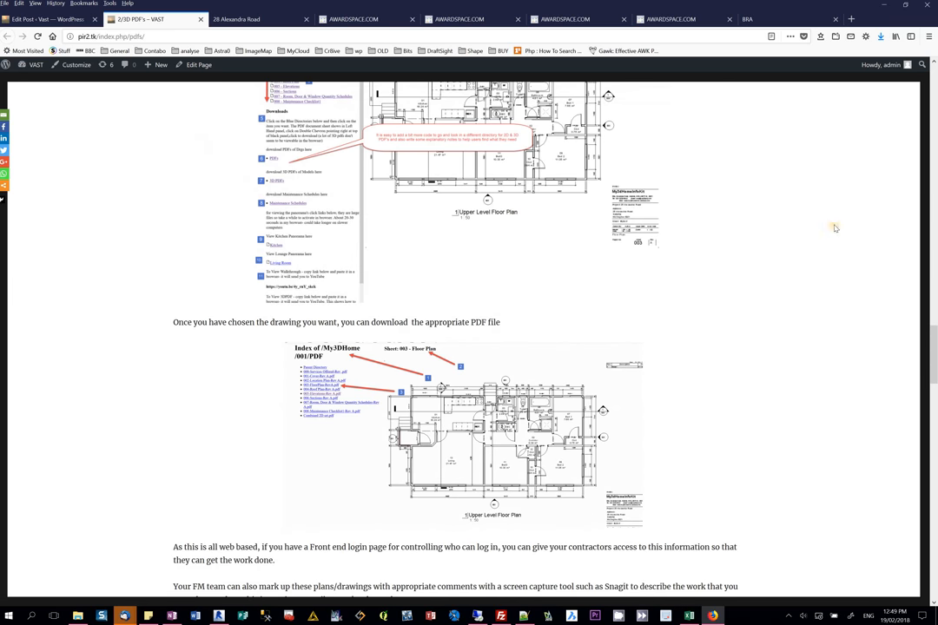
pyautogui.scroll(3)
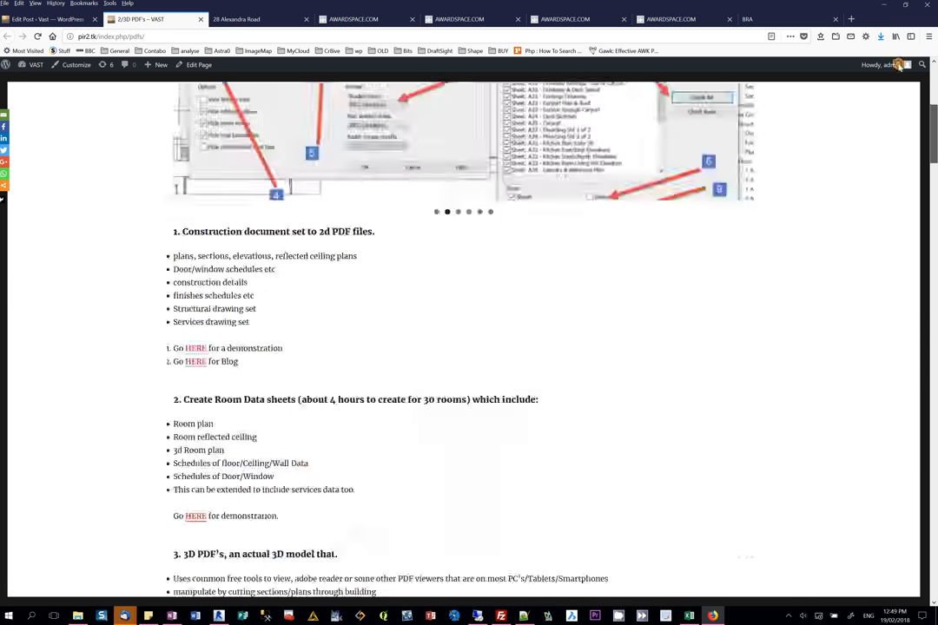
# Display the 001 - Cover sheet on the Alexandra Road page and list the index of drawing PDFs.
pyautogui.click(252, 19)
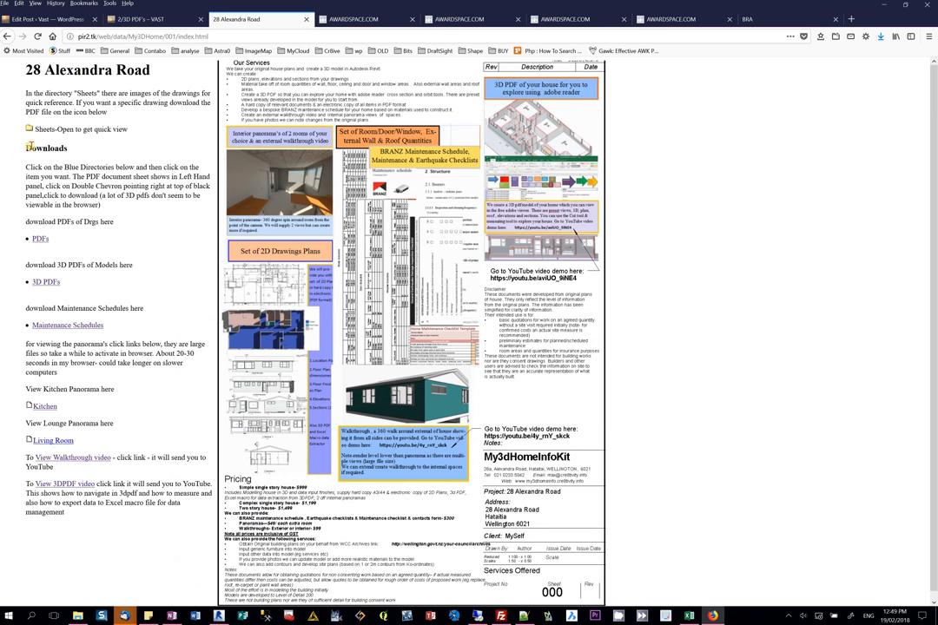
pyautogui.click(58, 146)
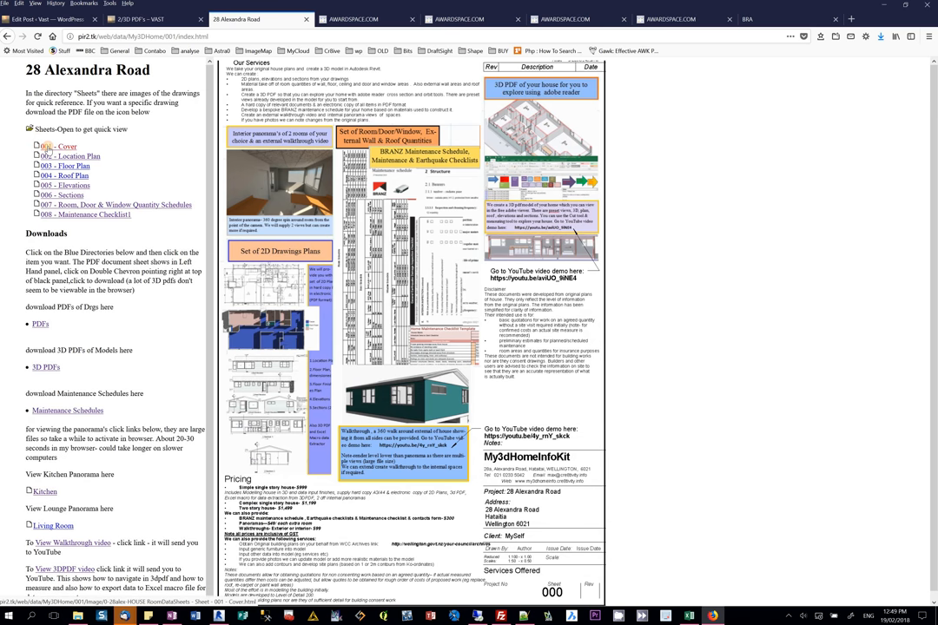
pyautogui.click(59, 145)
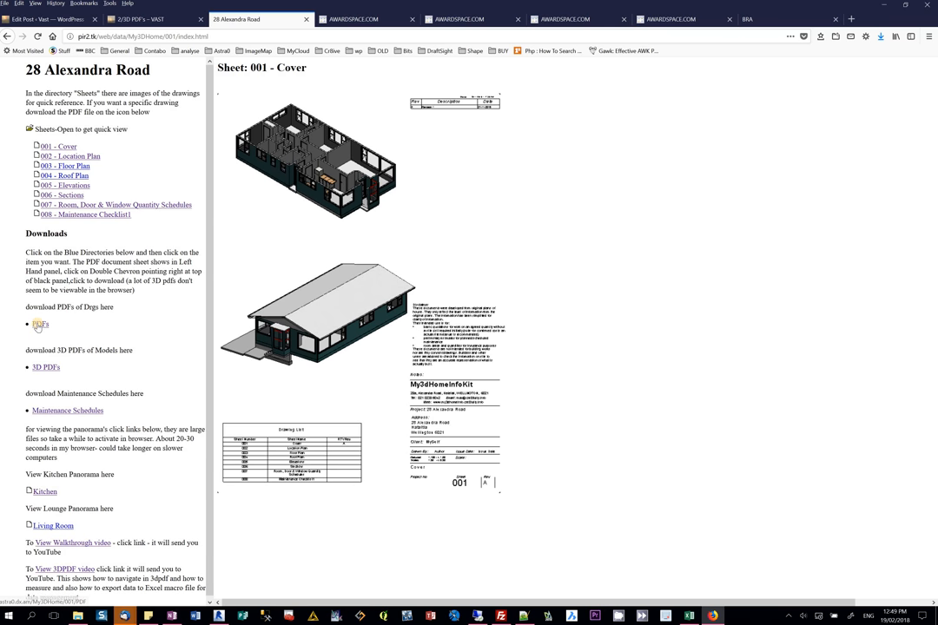
pyautogui.click(40, 325)
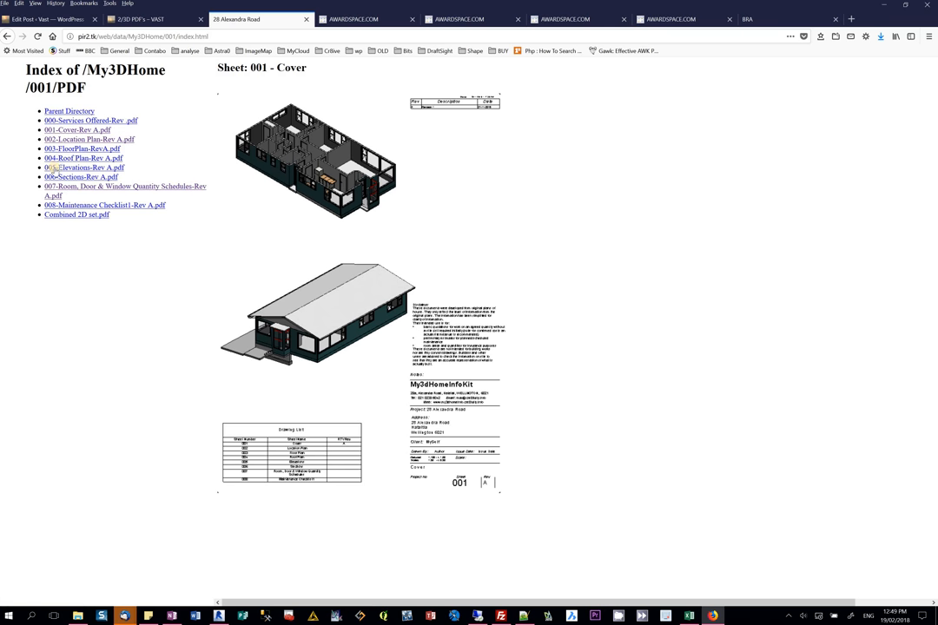
pyautogui.moveTo(73, 179)
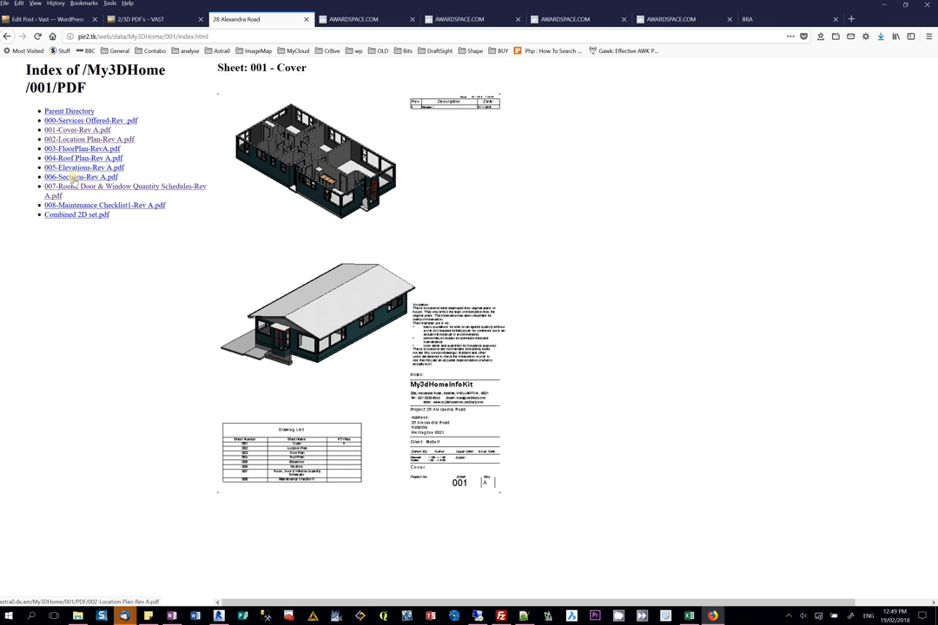
pyautogui.moveTo(73, 186)
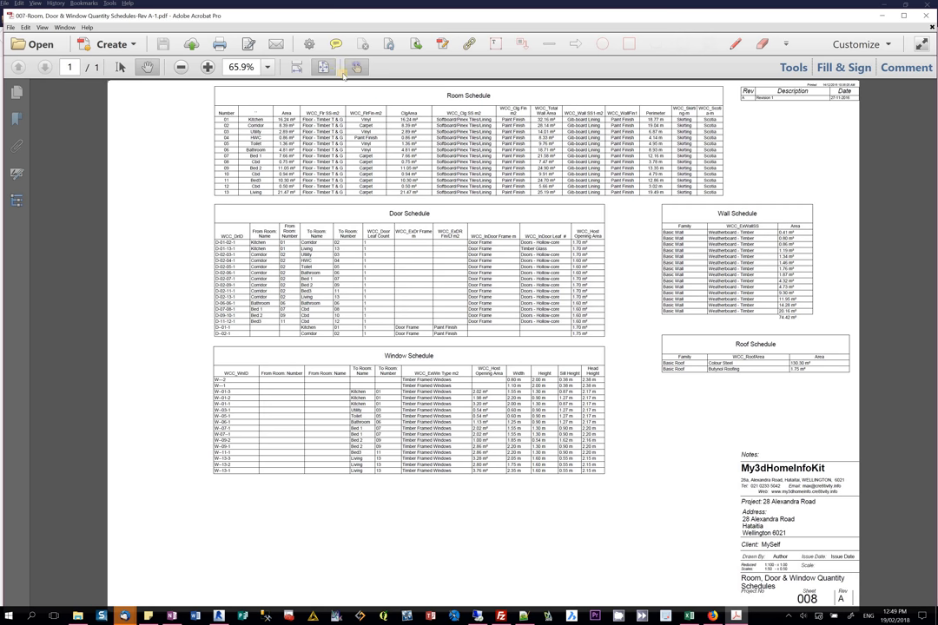
# View the 007 Room, Door & Window Quantity Schedules PDF in Acrobat Pro.
pyautogui.click(207, 66)
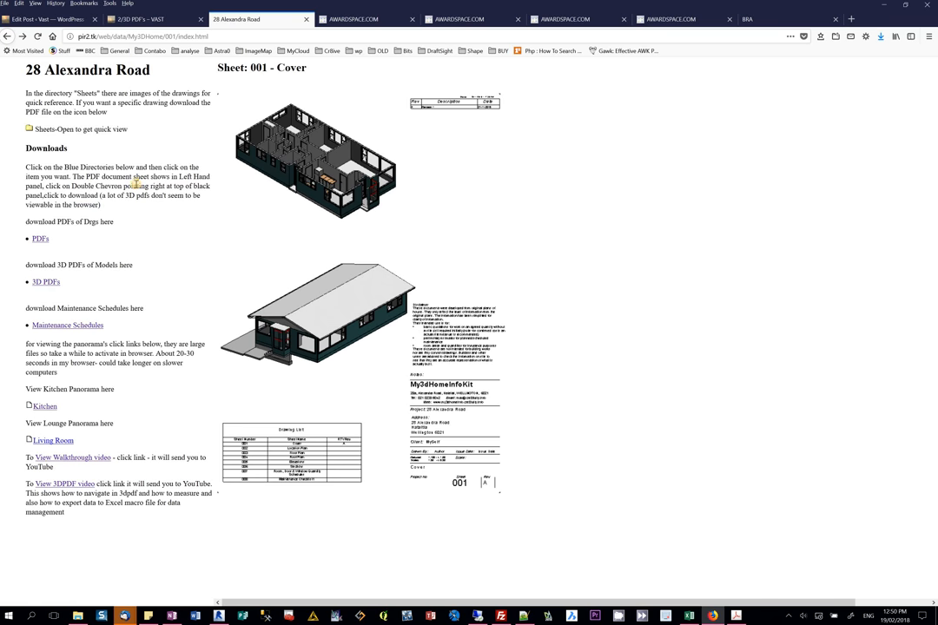
# Display the 003 - Floor Plan sheet from Sheets-Open and list the drawing PDF index.
pyautogui.doubleClick(66, 128)
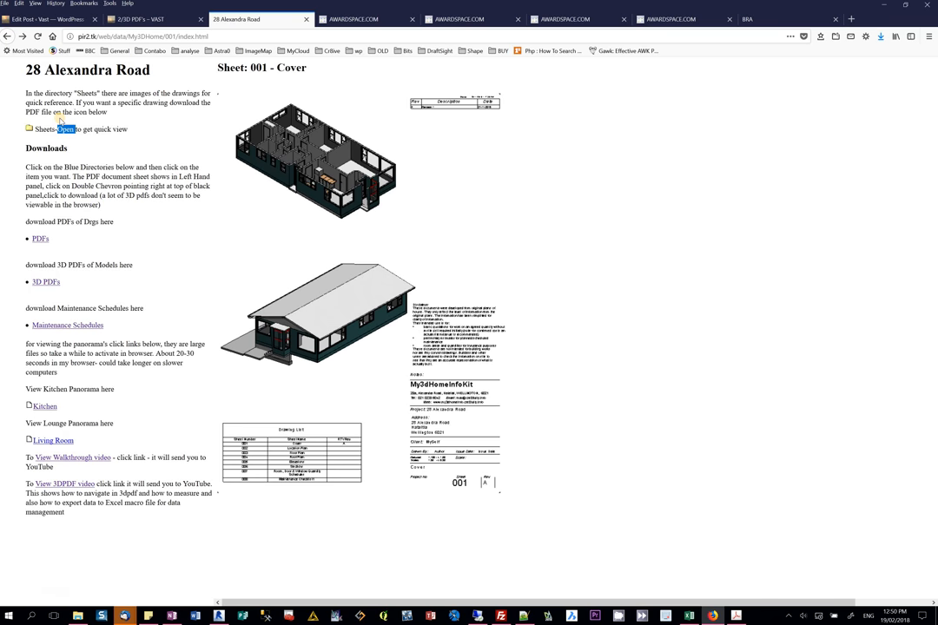
pyautogui.click(66, 129)
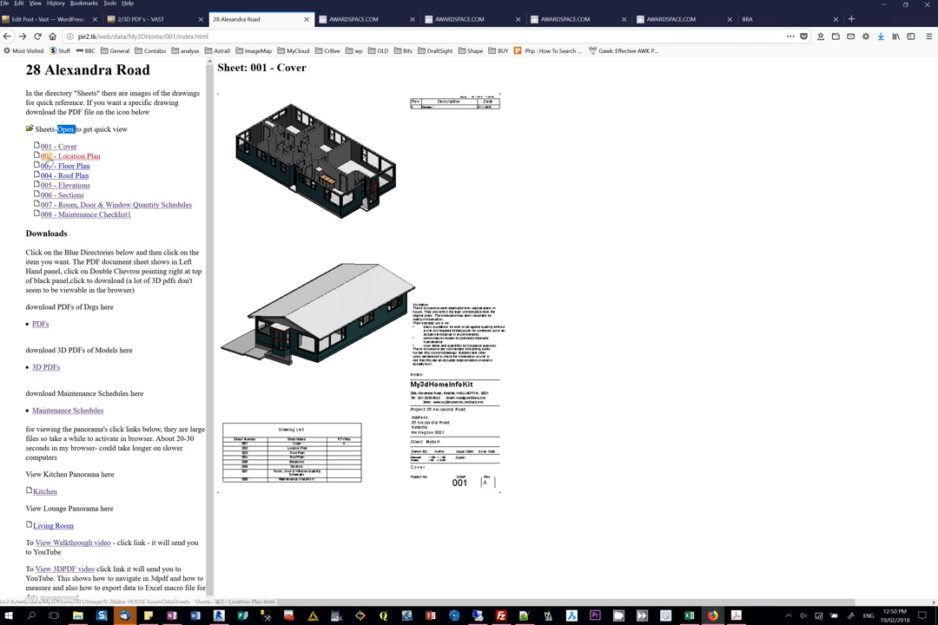
pyautogui.click(70, 156)
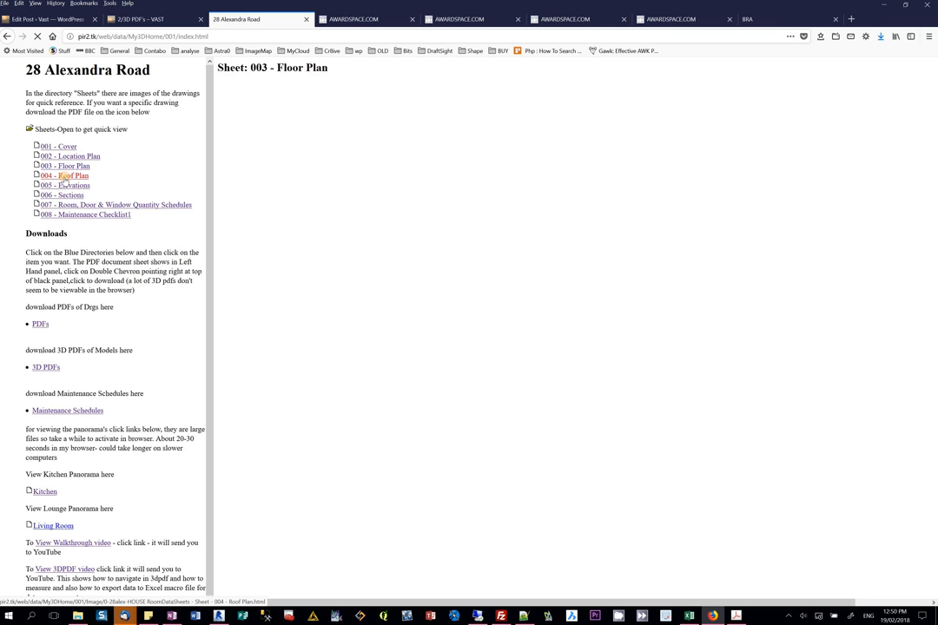
pyautogui.click(64, 166)
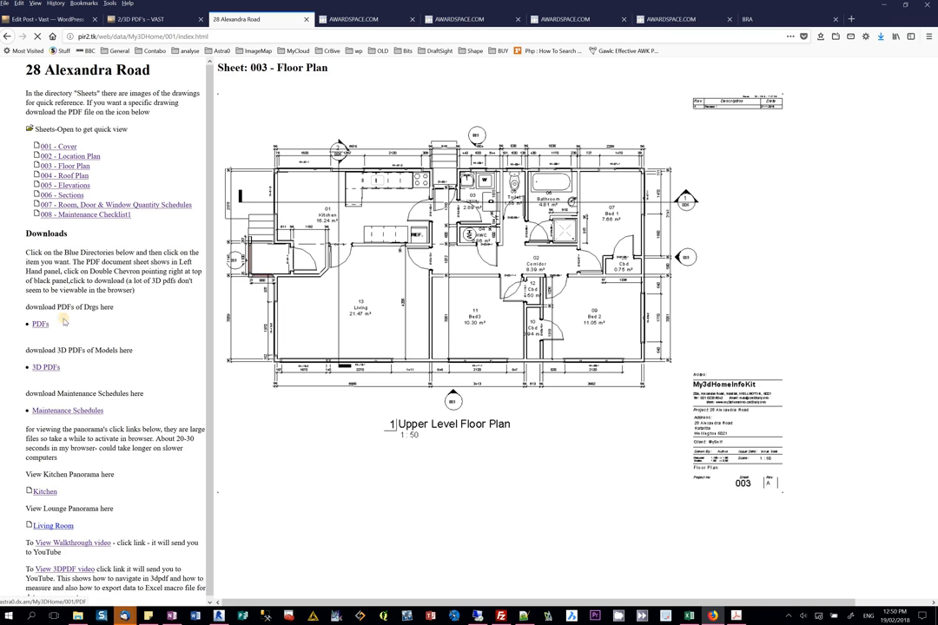
pyautogui.click(38, 325)
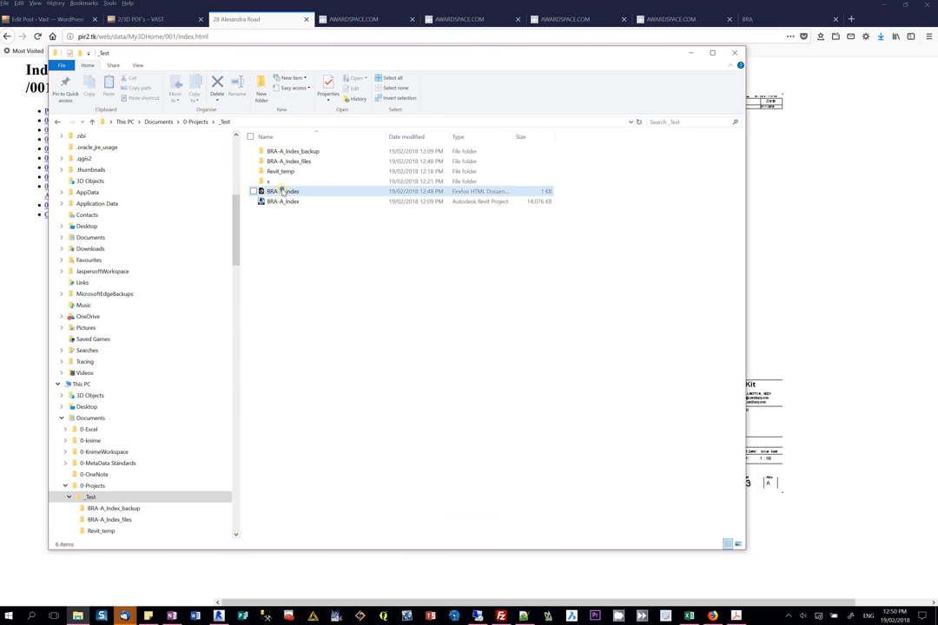
# Edit BRA-A_Index.html with Notepad++, reloading it to show the frameset code.
pyautogui.rightClick(281, 191)
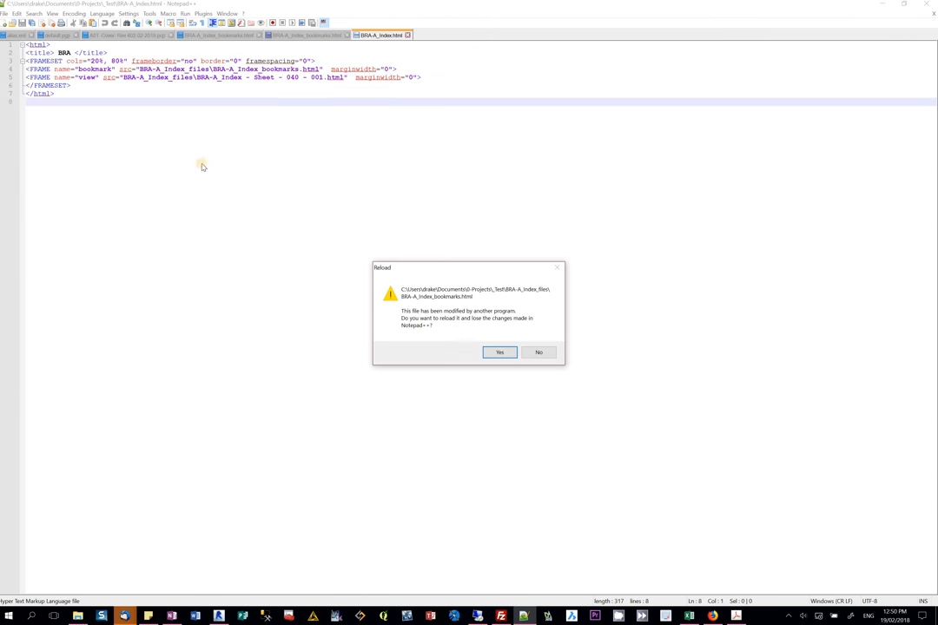
pyautogui.click(499, 351)
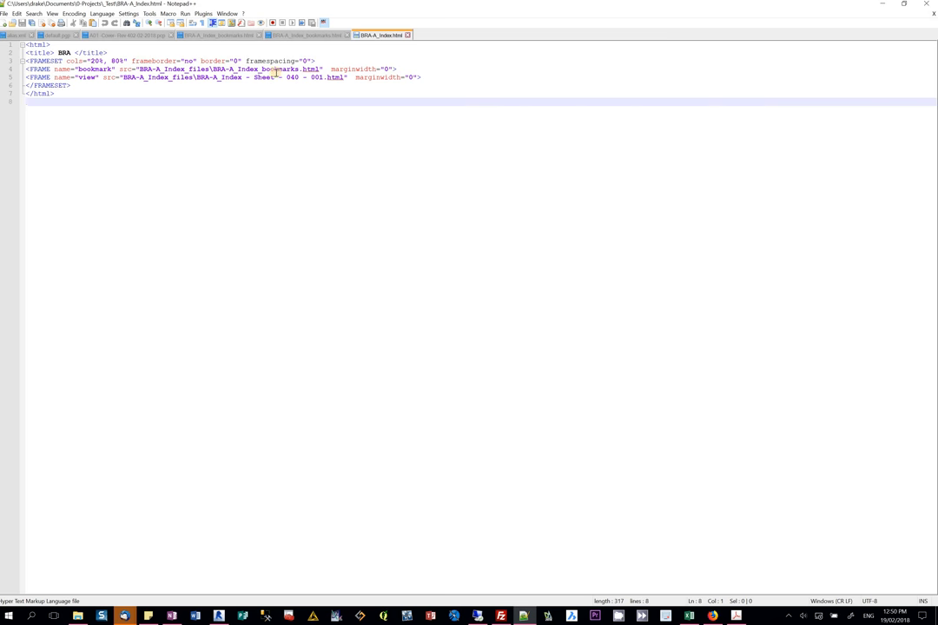
pyautogui.click(304, 35)
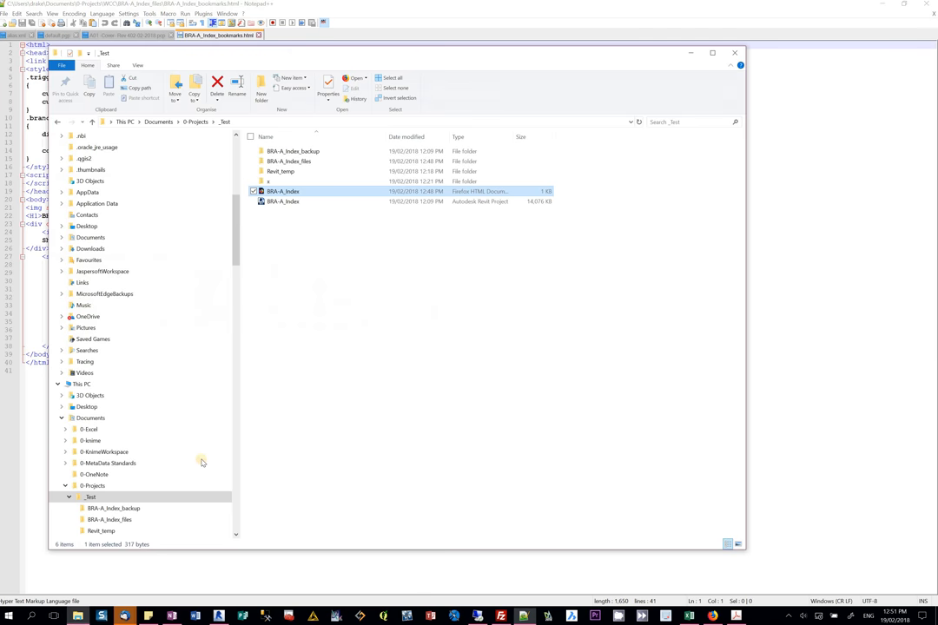
# Browse into BRA-A_Index_files and edit the BRA-A_Index_bookmarks page with Notepad++.
pyautogui.click(292, 162)
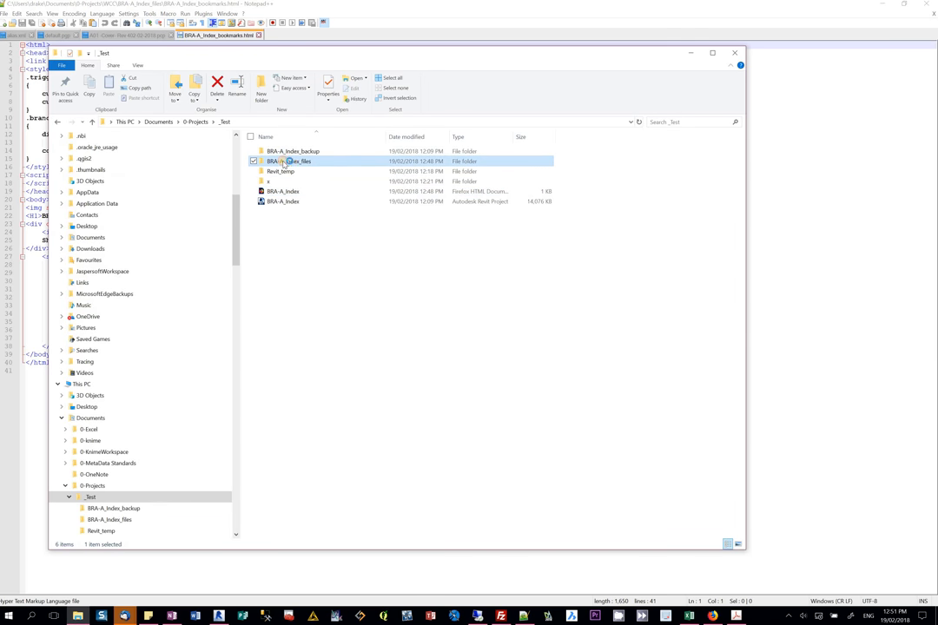
pyautogui.doubleClick(292, 161)
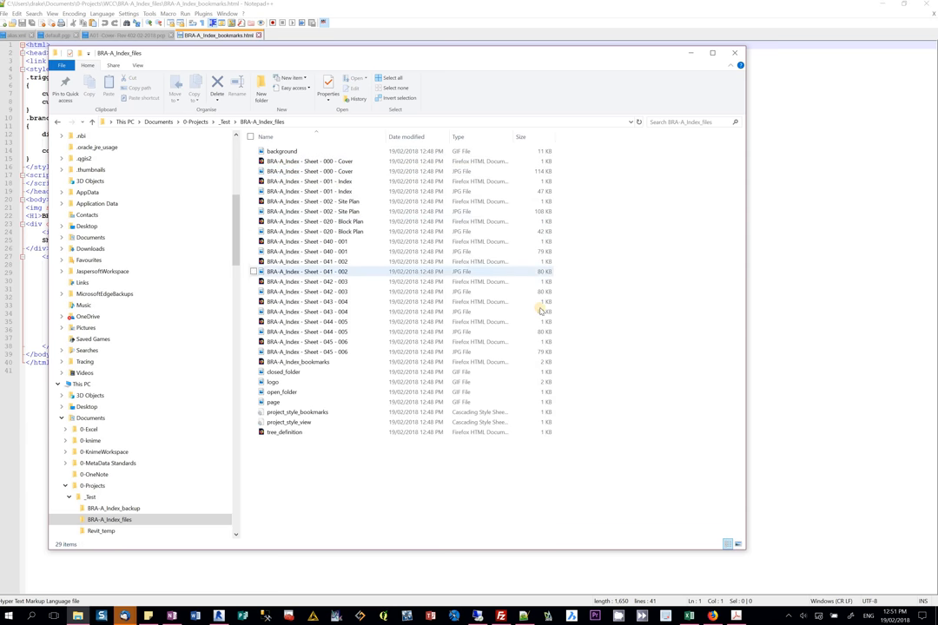
pyautogui.click(299, 361)
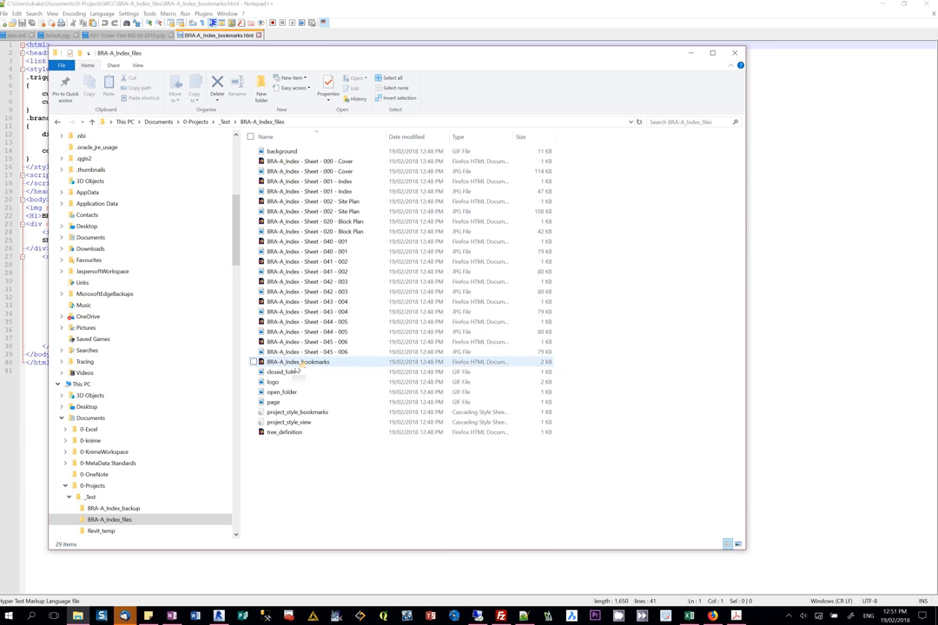
pyautogui.click(289, 422)
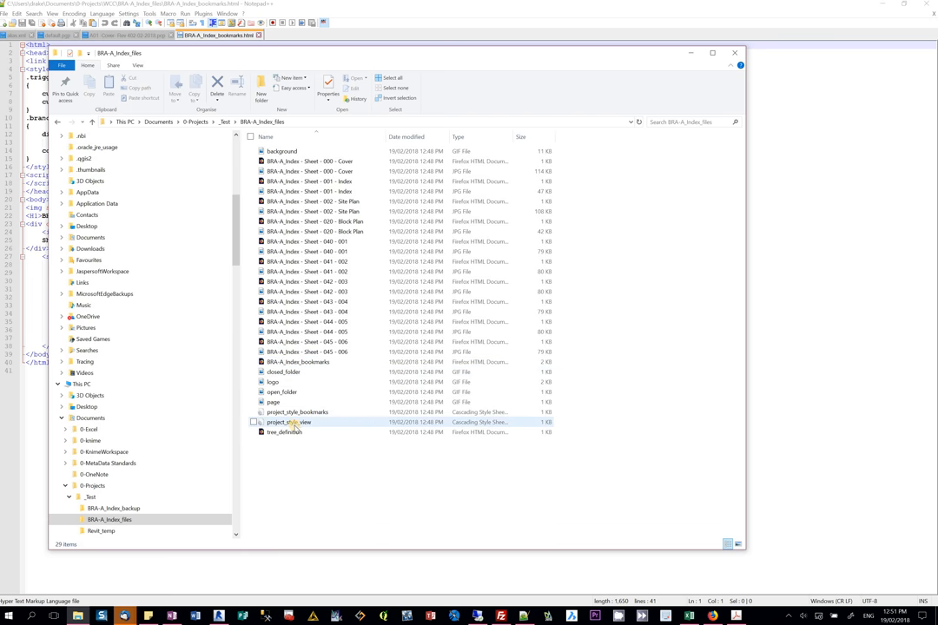
pyautogui.rightClick(299, 361)
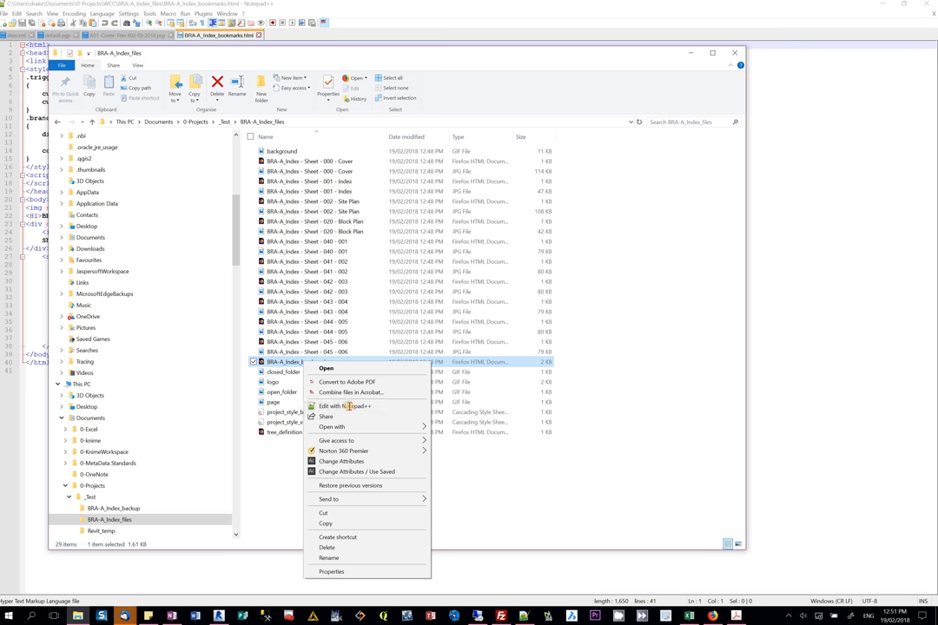
pyautogui.click(344, 406)
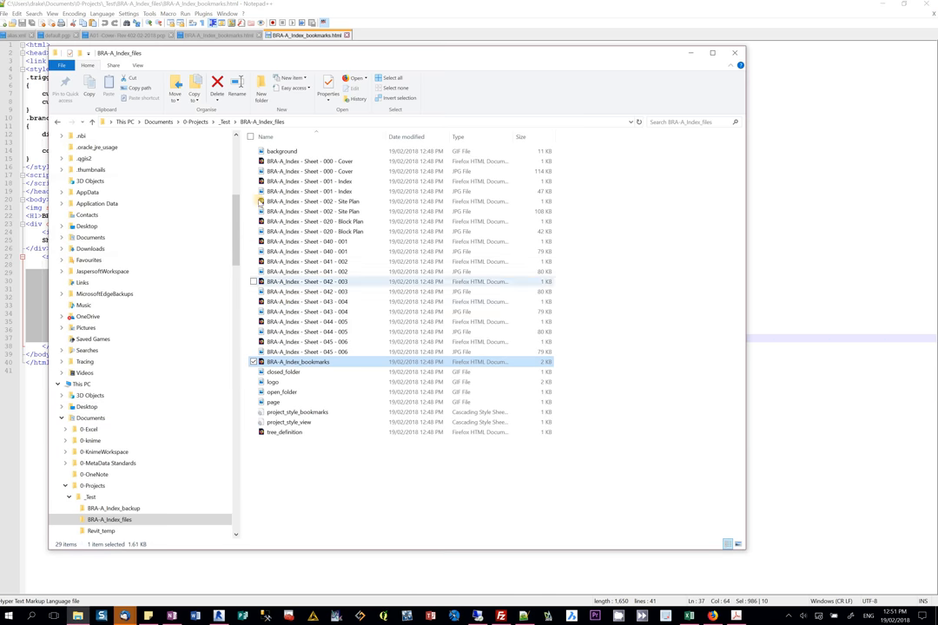
# Inspect the cover sheet page and image files, then show the BRA-A_Index_backup folder.
pyautogui.click(311, 172)
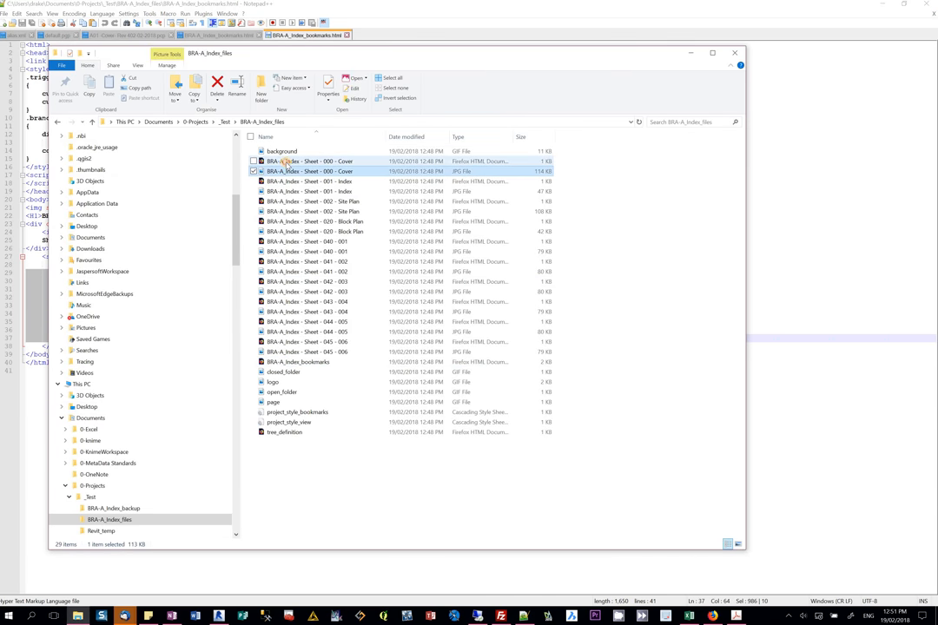
pyautogui.click(311, 162)
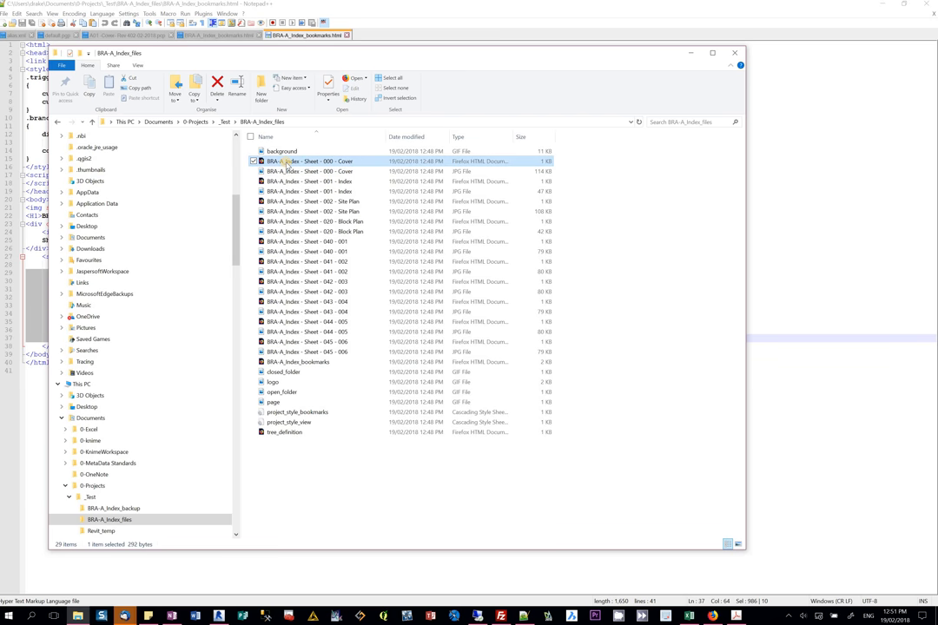
pyautogui.rightClick(313, 161)
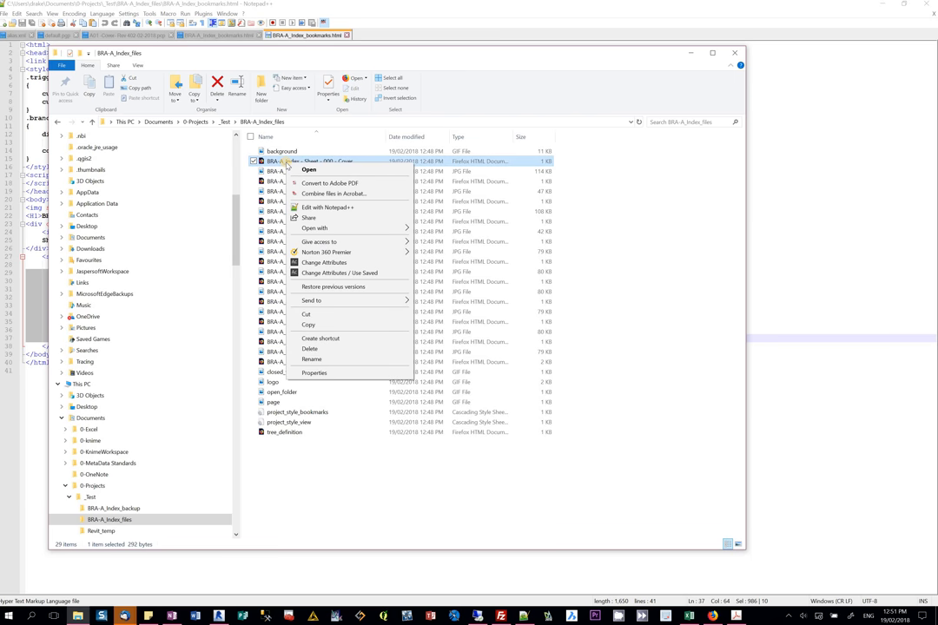
pyautogui.moveTo(299, 302)
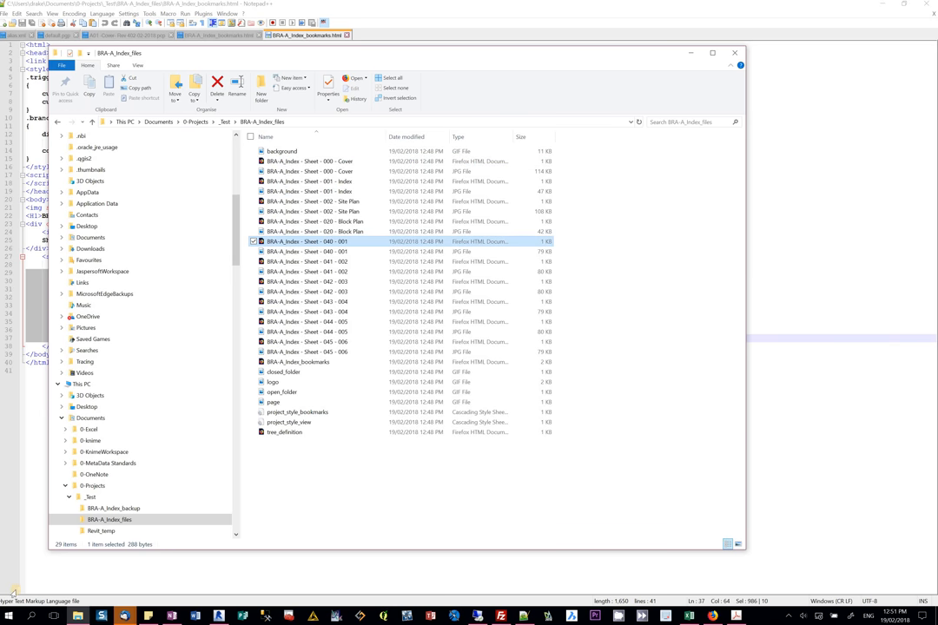
pyautogui.click(114, 507)
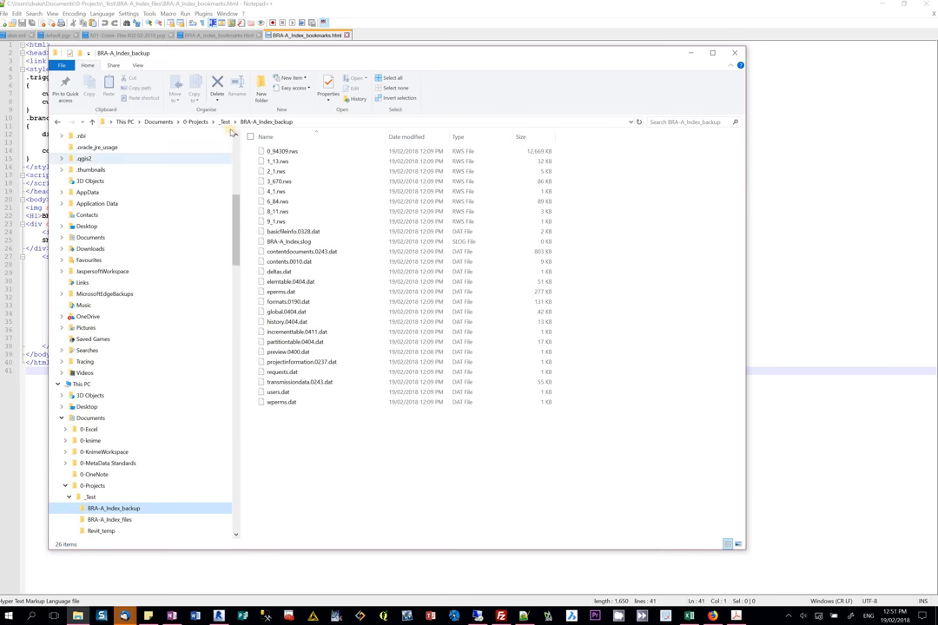
# Browse the O-Projects folder and return to Firefox showing the 003 Floor Plan beside the PDF index.
pyautogui.click(195, 121)
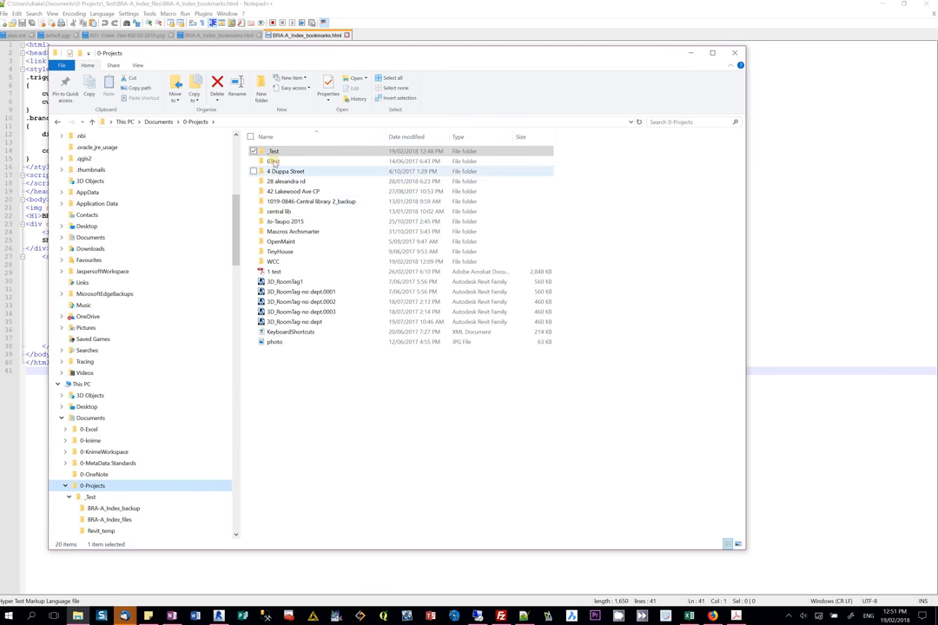
pyautogui.doubleClick(275, 150)
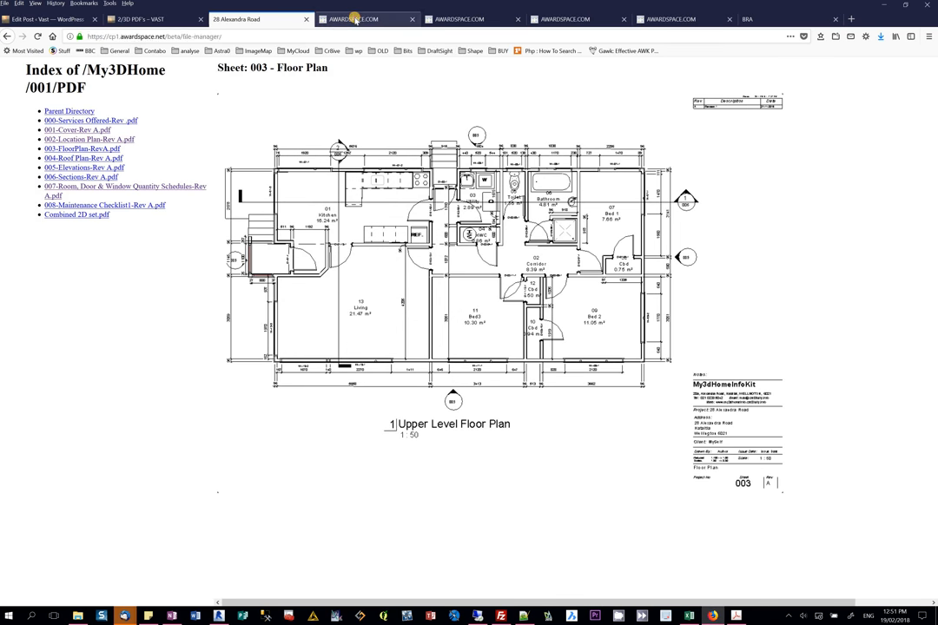
# Browse the project folder in the AwardSpace File Manager and go into the 3DPDF folder.
pyautogui.click(365, 17)
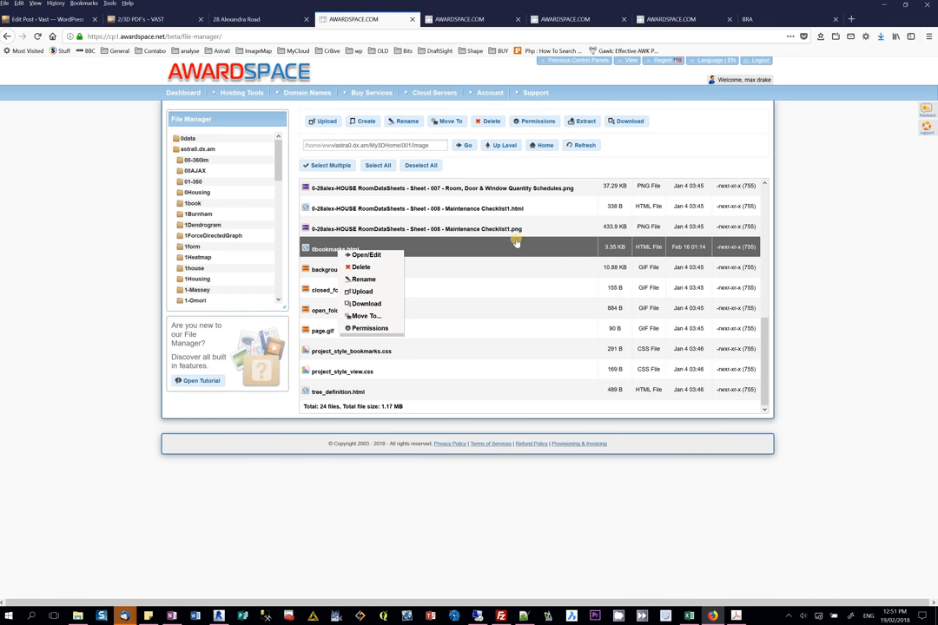
pyautogui.scroll(3)
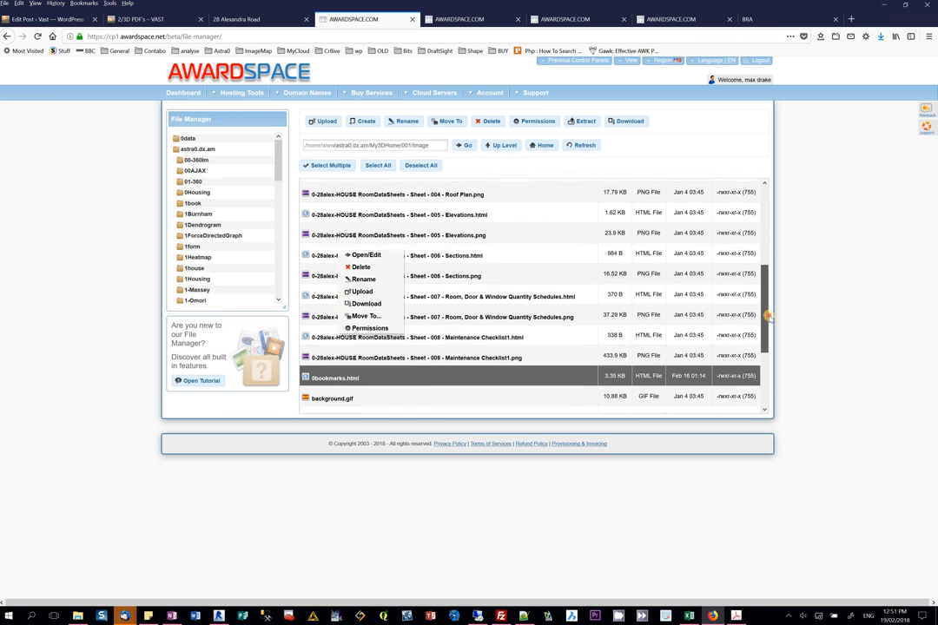
pyautogui.scroll(-3)
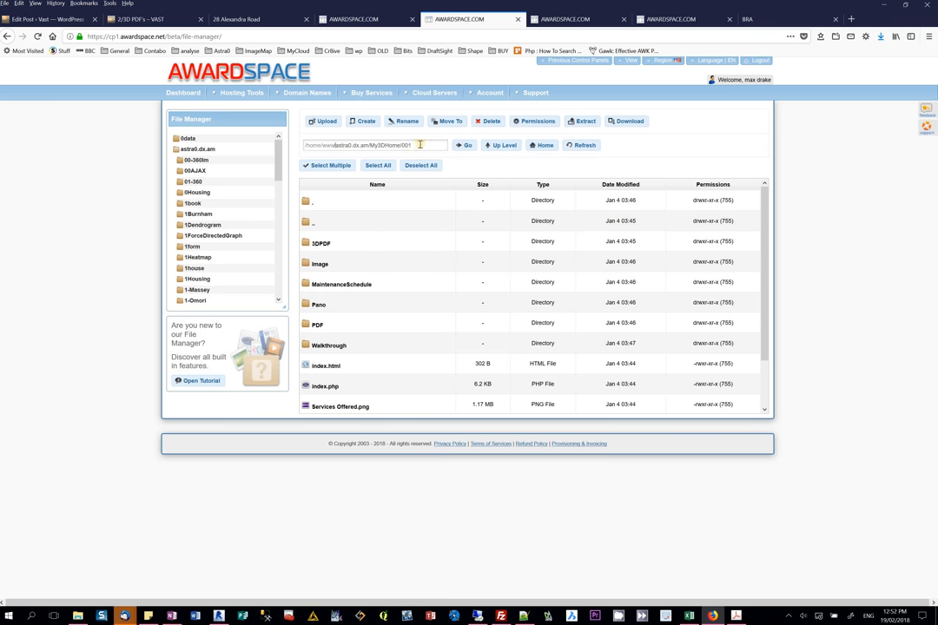
pyautogui.tripleClick(374, 146)
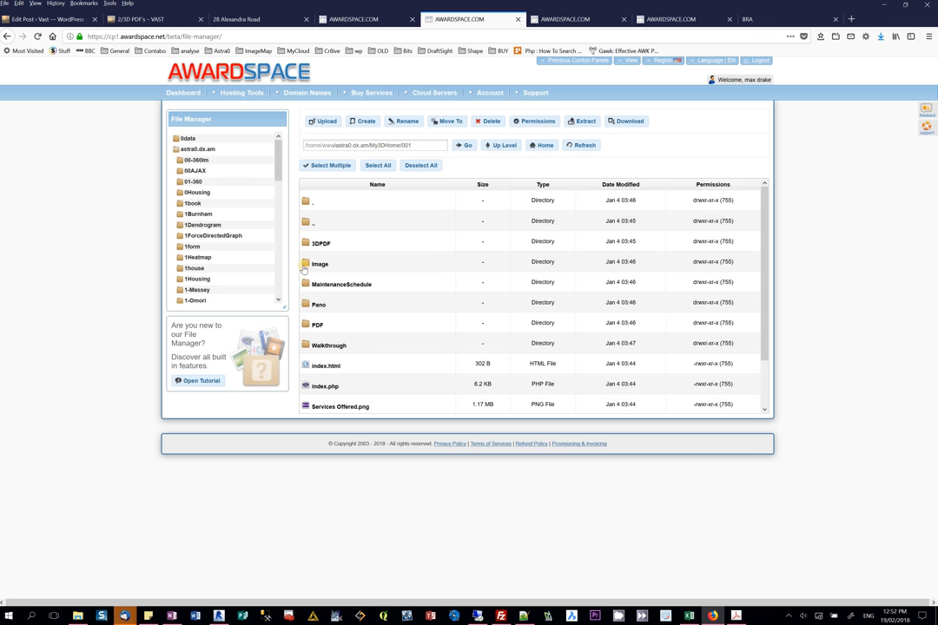
pyautogui.click(321, 243)
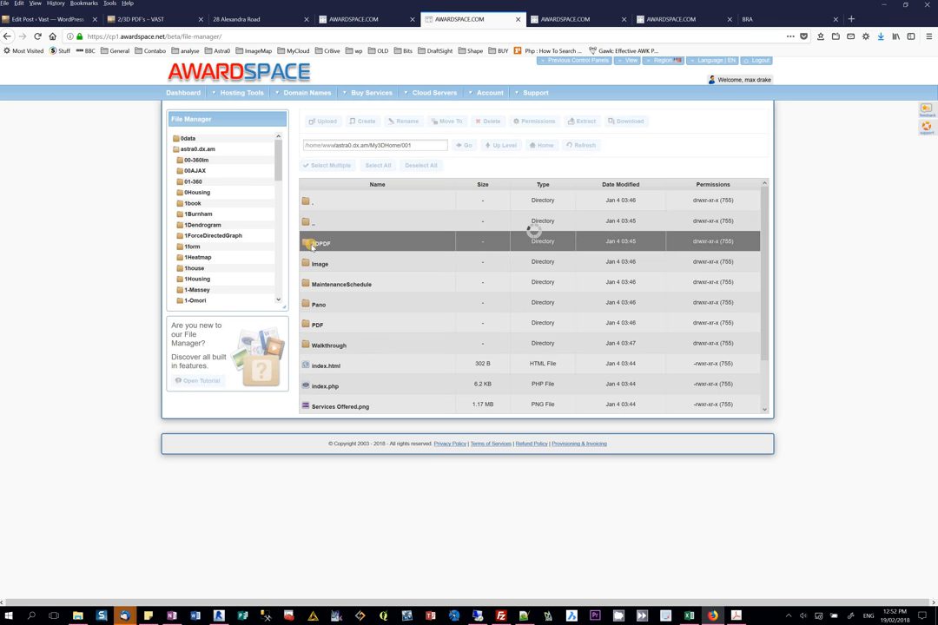
pyautogui.doubleClick(321, 243)
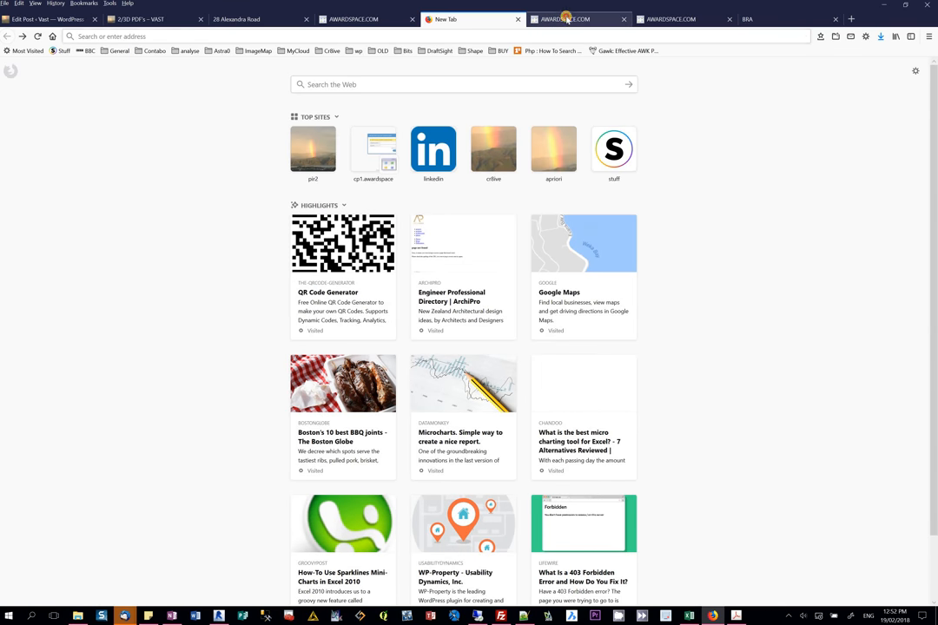
# Navigate from the account root through the domain folder into the house project subfolder.
pyautogui.click(564, 19)
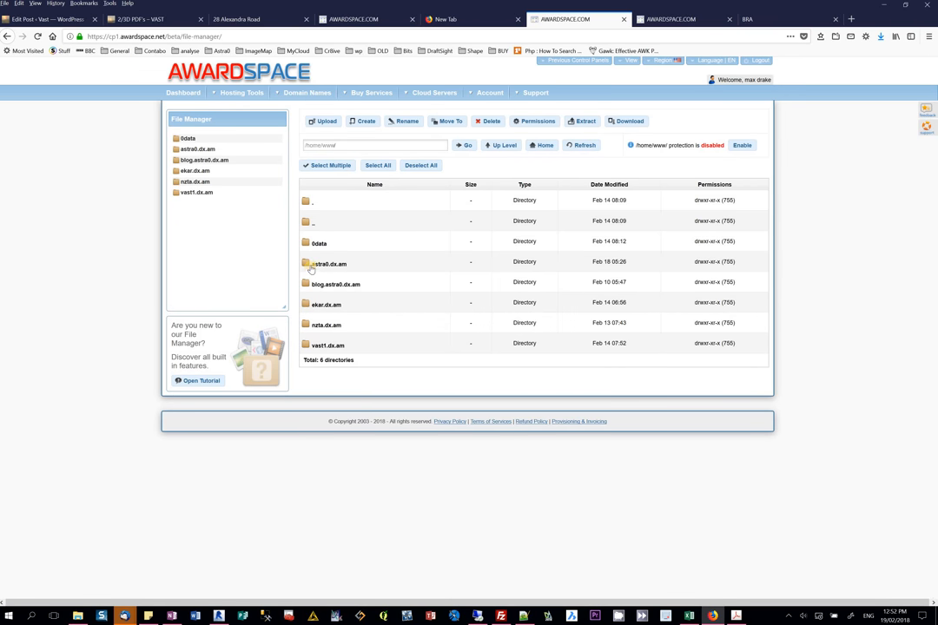
pyautogui.click(329, 264)
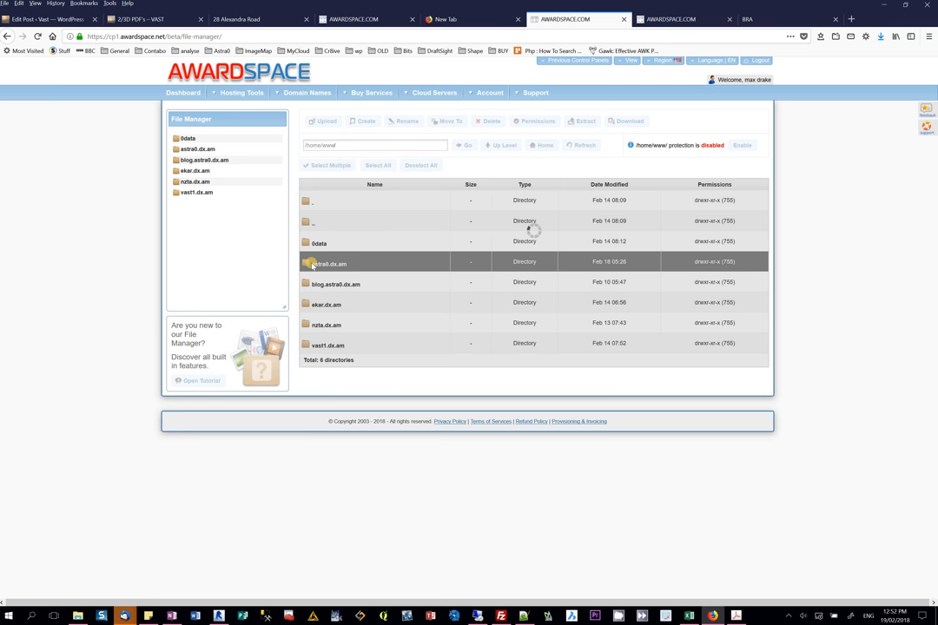
pyautogui.doubleClick(330, 264)
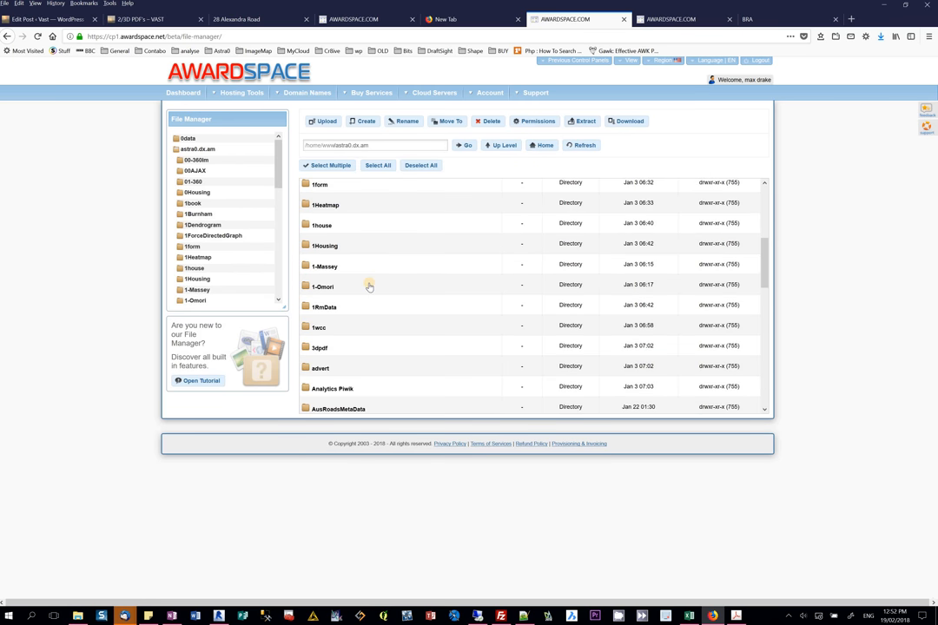
pyautogui.scroll(-3)
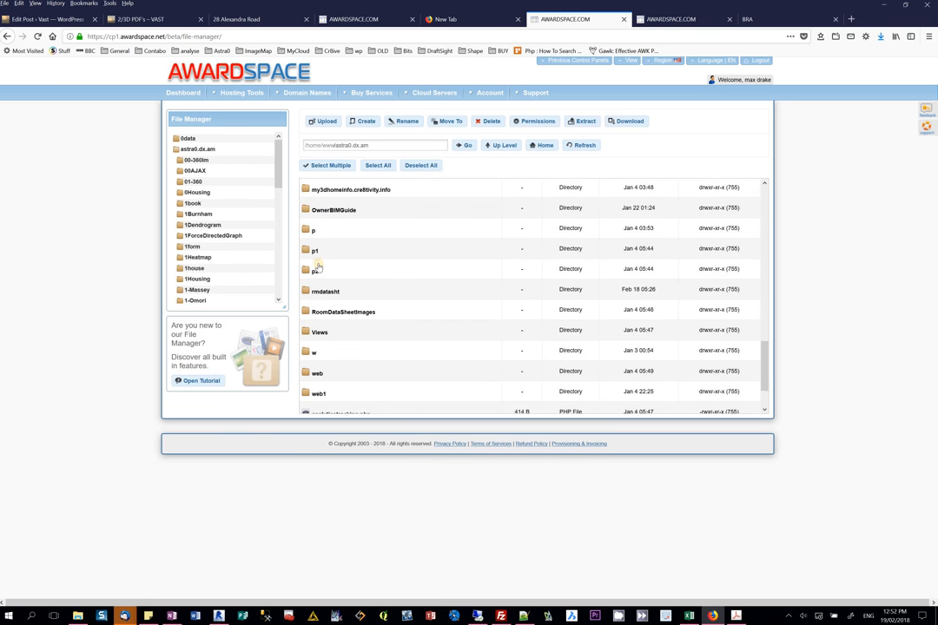
pyautogui.moveTo(744, 341)
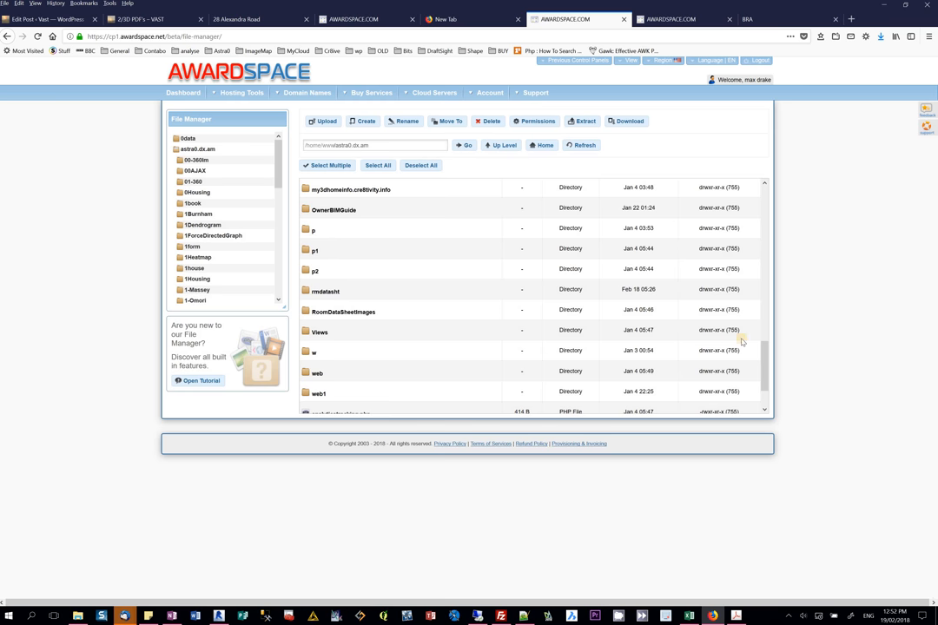
pyautogui.scroll(3)
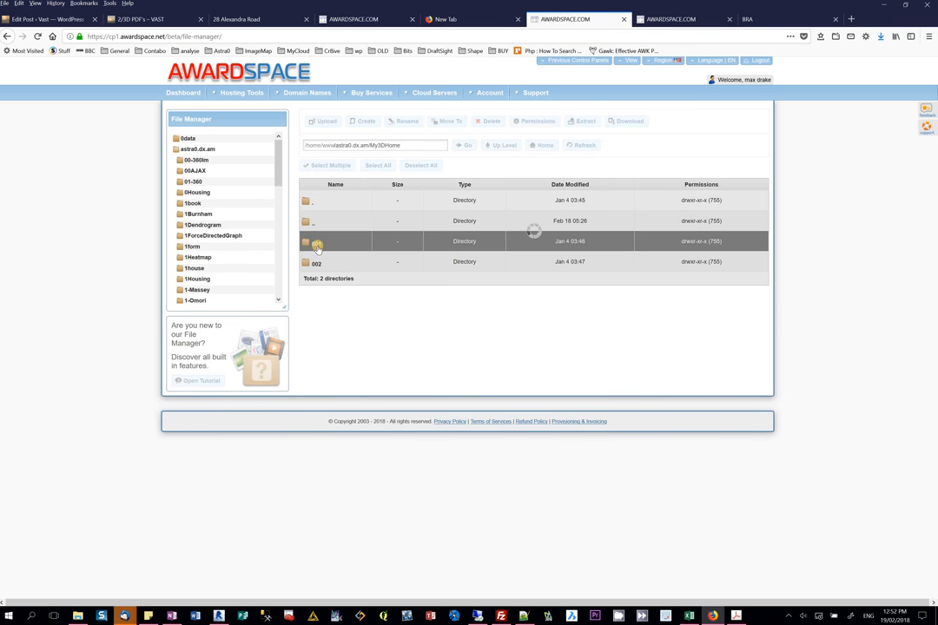
pyautogui.doubleClick(316, 241)
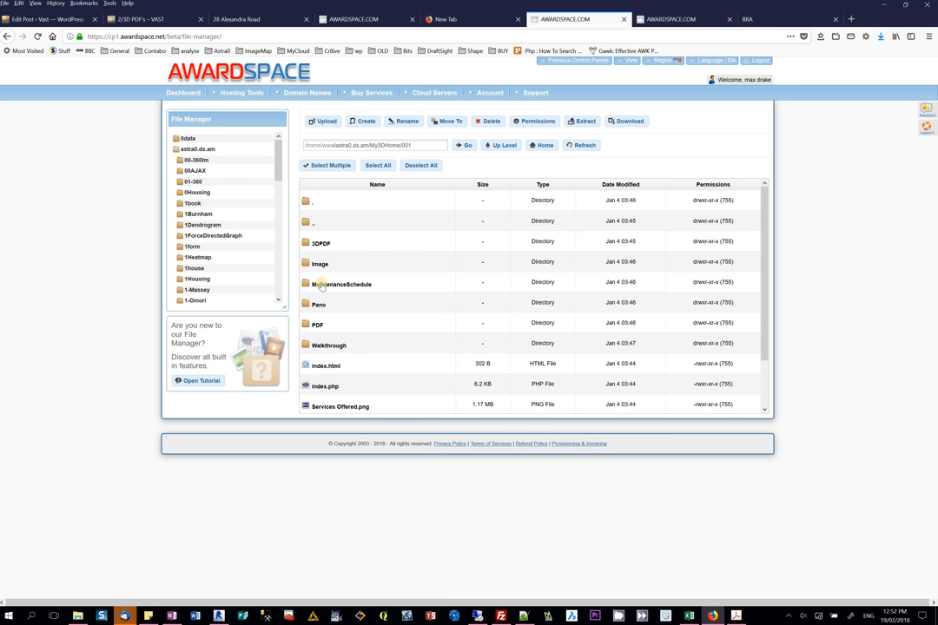
pyautogui.moveTo(314, 326)
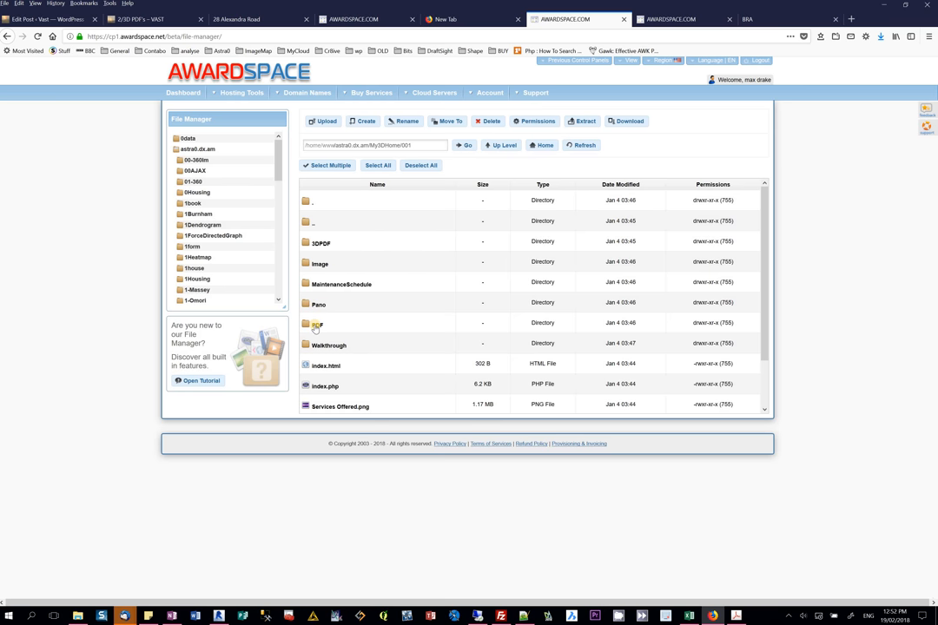
# Check the sheet PDFs inside the PDF folder, return to the project folder and select Image.
pyautogui.click(320, 322)
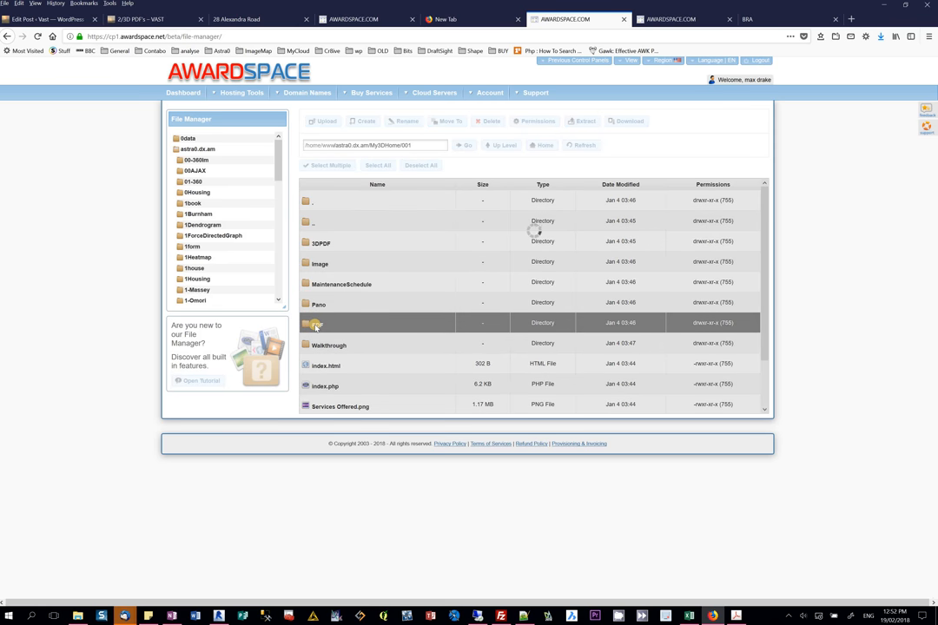
pyautogui.doubleClick(320, 322)
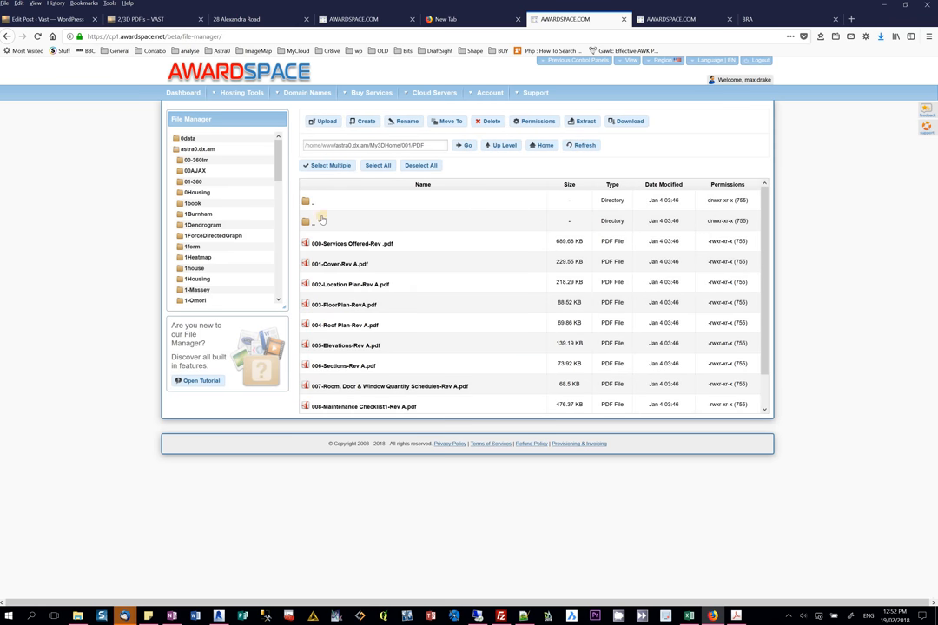
pyautogui.click(305, 221)
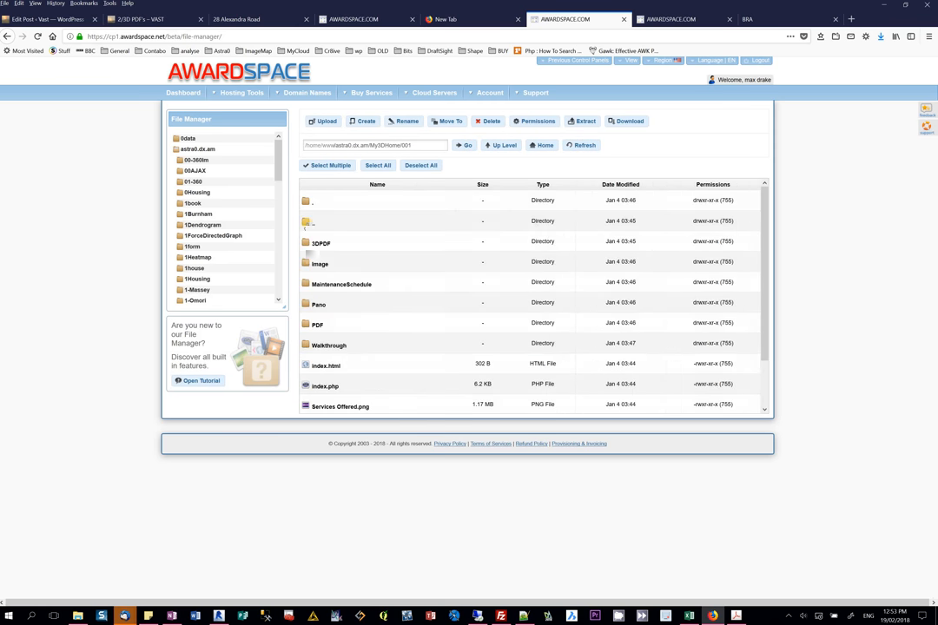
pyautogui.click(320, 264)
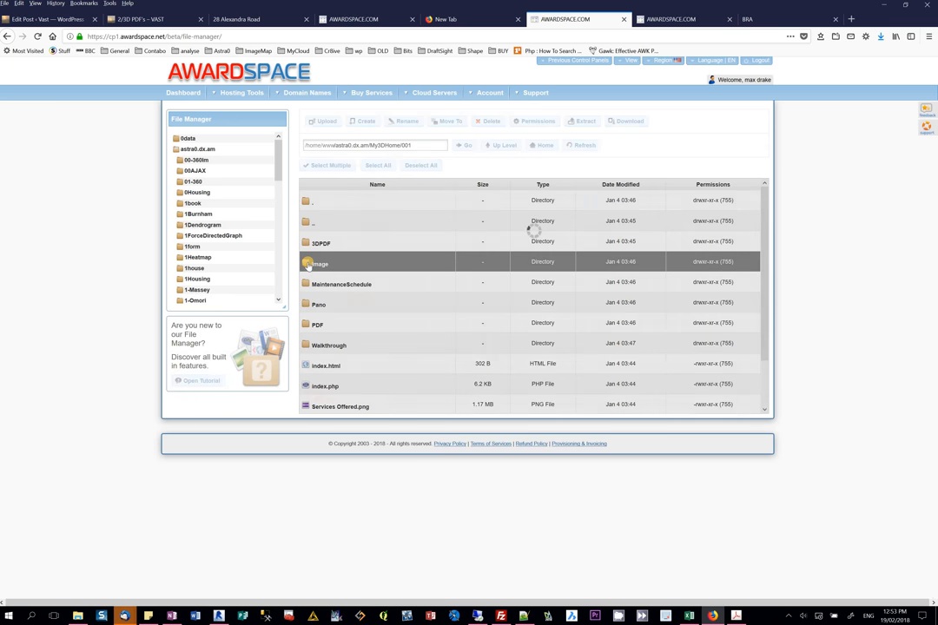
# Edit bookmarks.html from the Image folder in the AwardSpace online code editor.
pyautogui.doubleClick(320, 261)
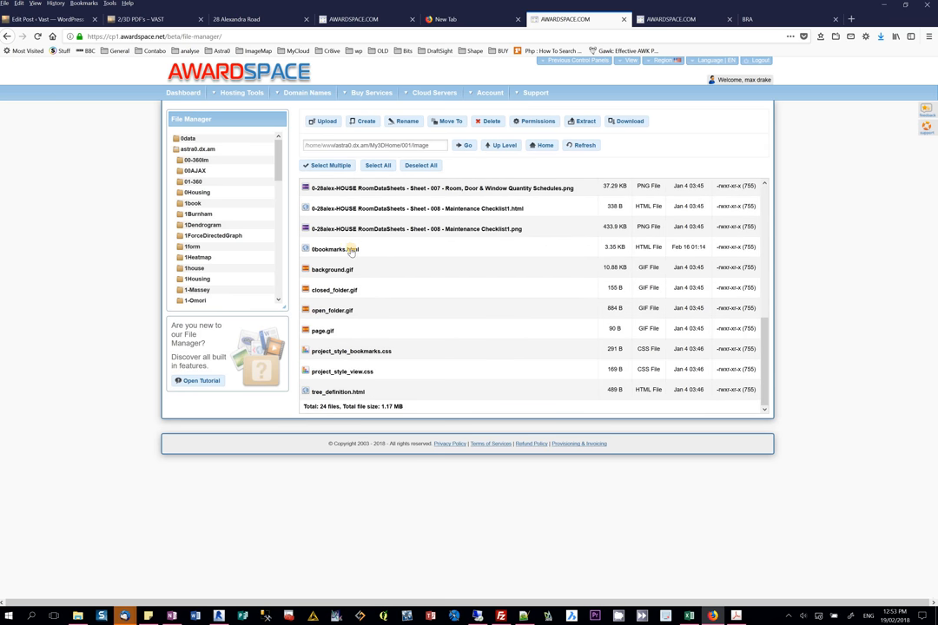
pyautogui.rightClick(334, 250)
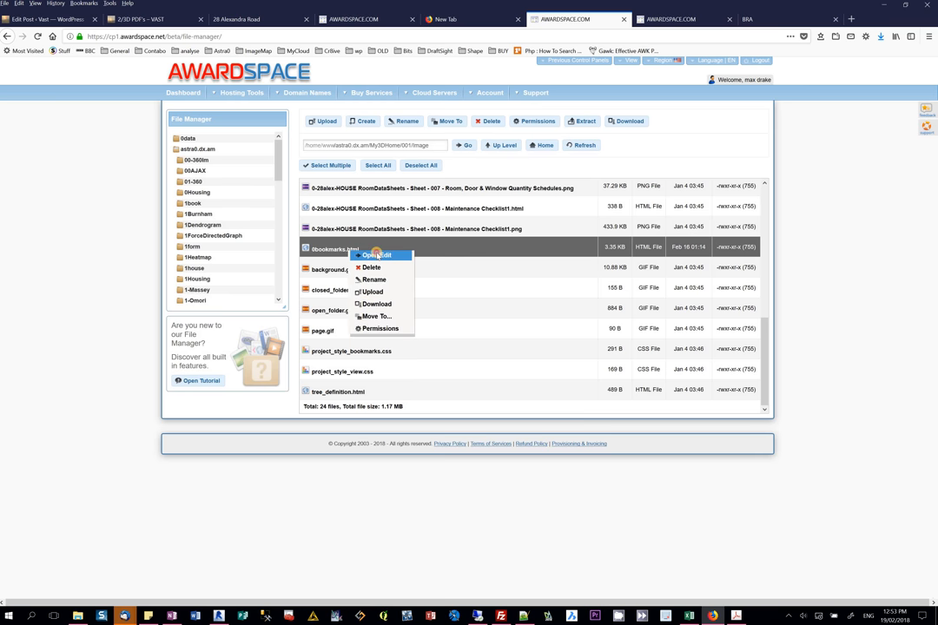
pyautogui.click(379, 256)
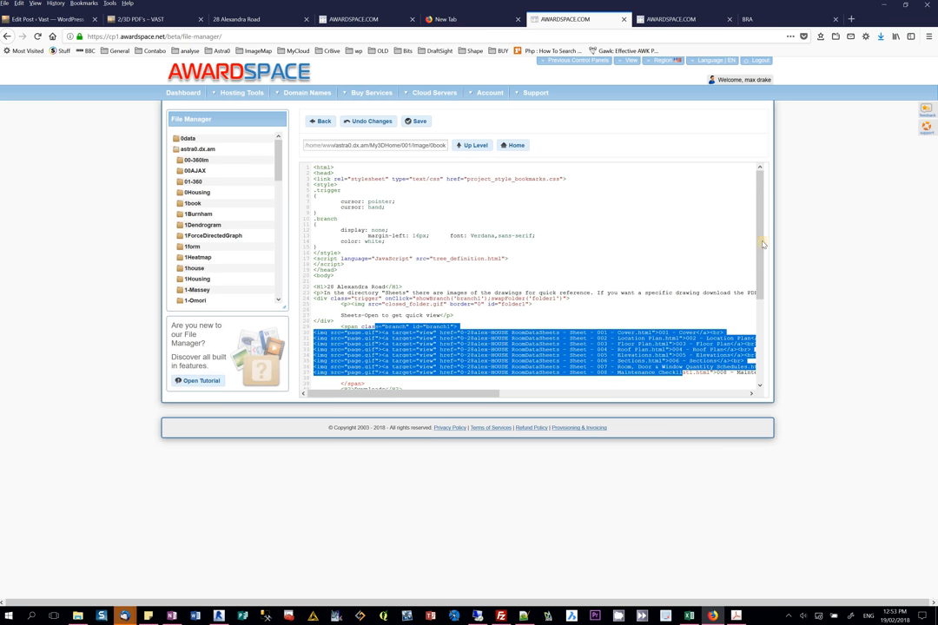
pyautogui.scroll(-3)
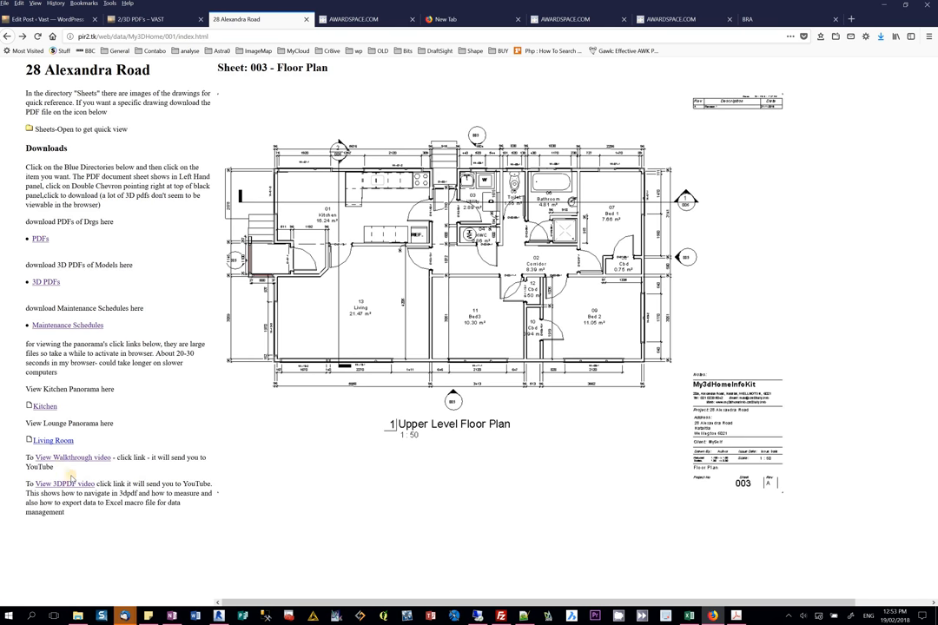
pyautogui.moveTo(40, 240)
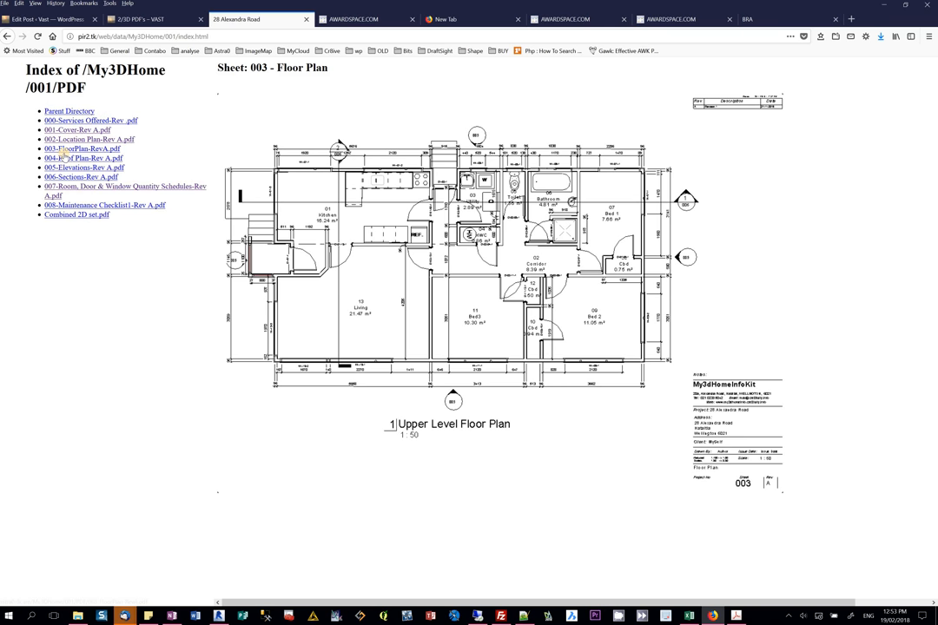
# Open 003-FloorPlan-Rev A.pdf from the PDF index in Adobe Acrobat, accepting the security warning.
pyautogui.click(84, 149)
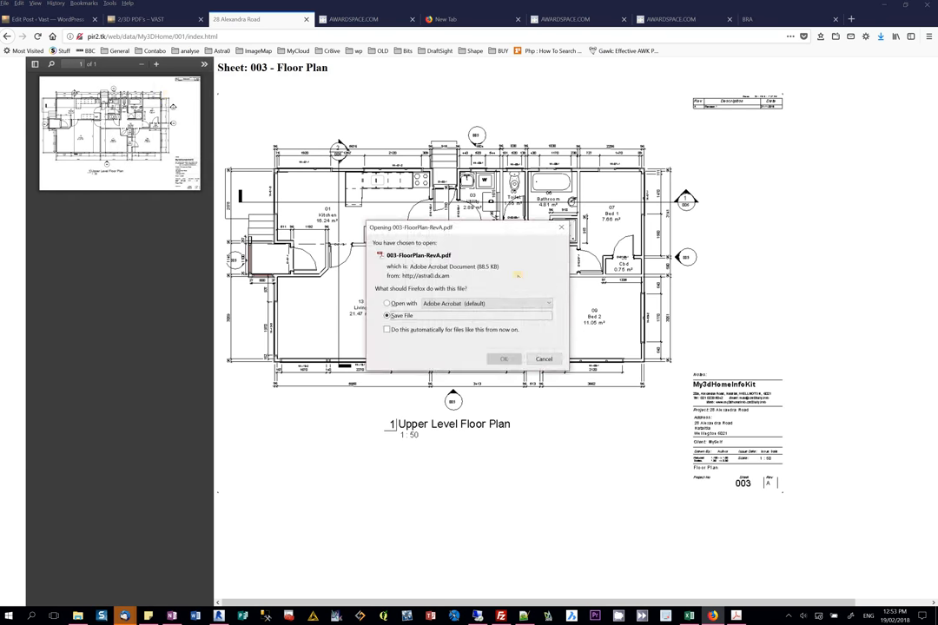
pyautogui.click(387, 303)
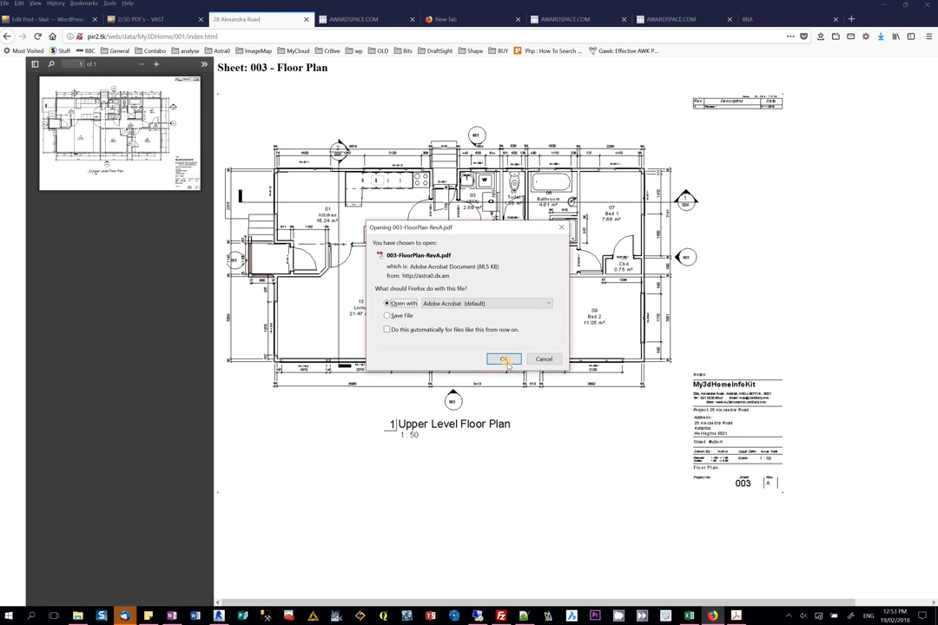
pyautogui.click(504, 358)
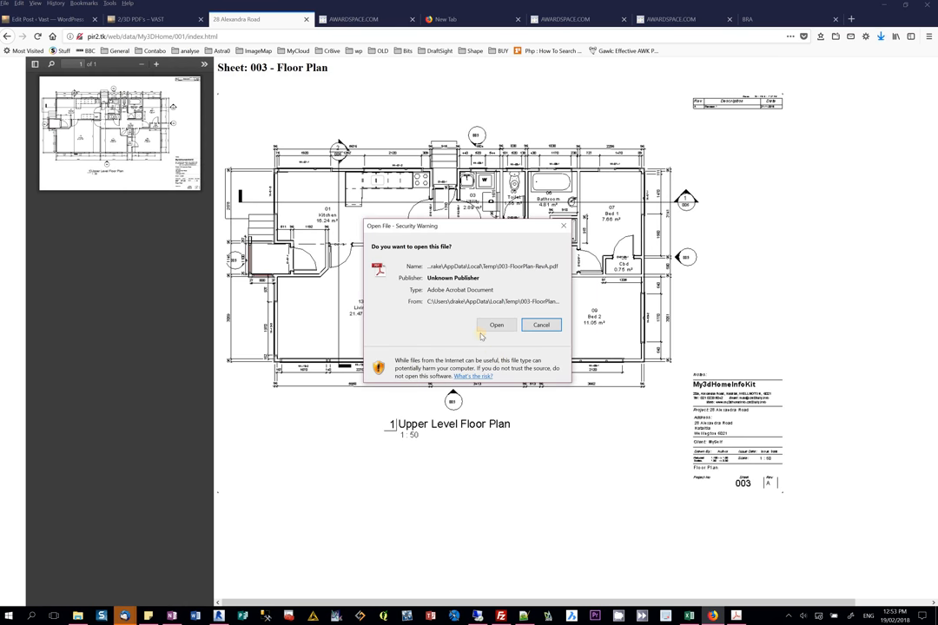
pyautogui.click(497, 325)
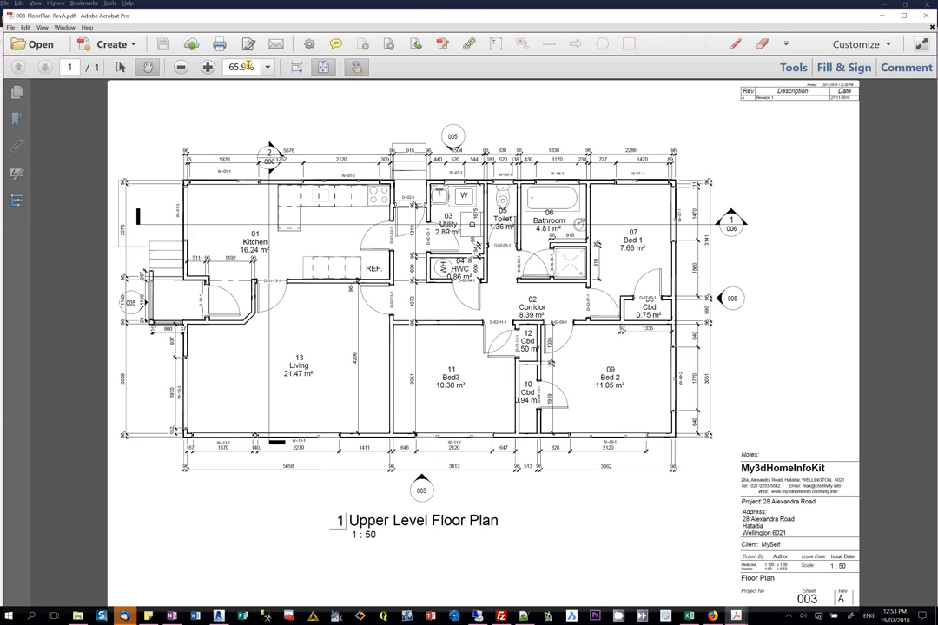
# Magnify the Upper Level Floor Plan to 200% to read the kitchen wall dimensions.
pyautogui.click(207, 66)
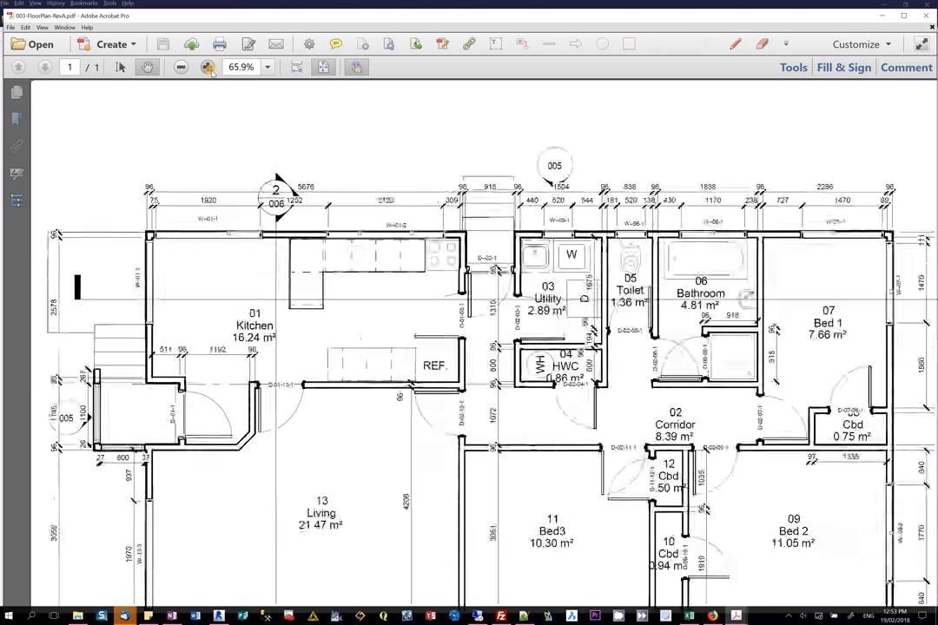
pyautogui.click(206, 66)
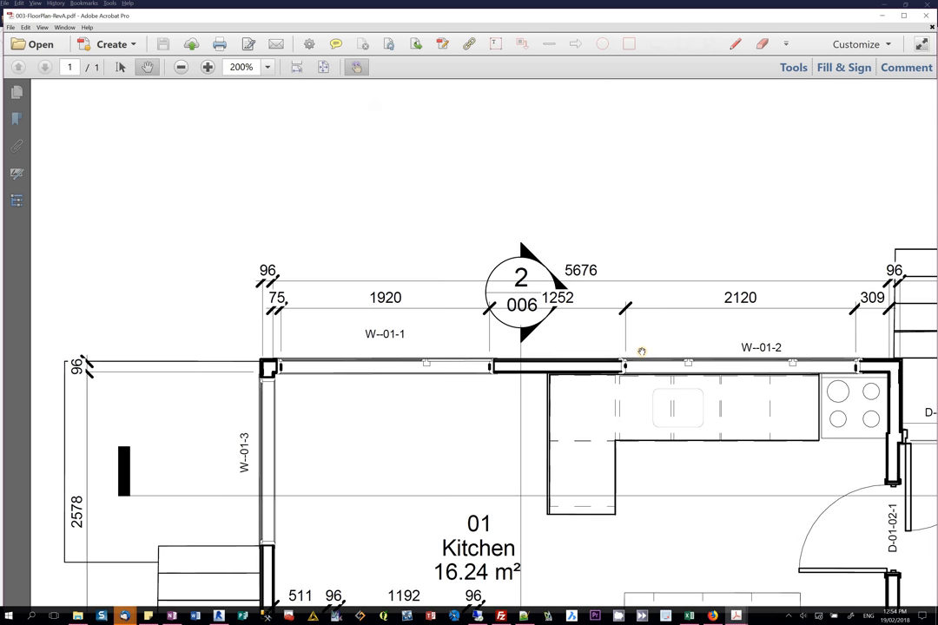
pyautogui.moveTo(641, 351)
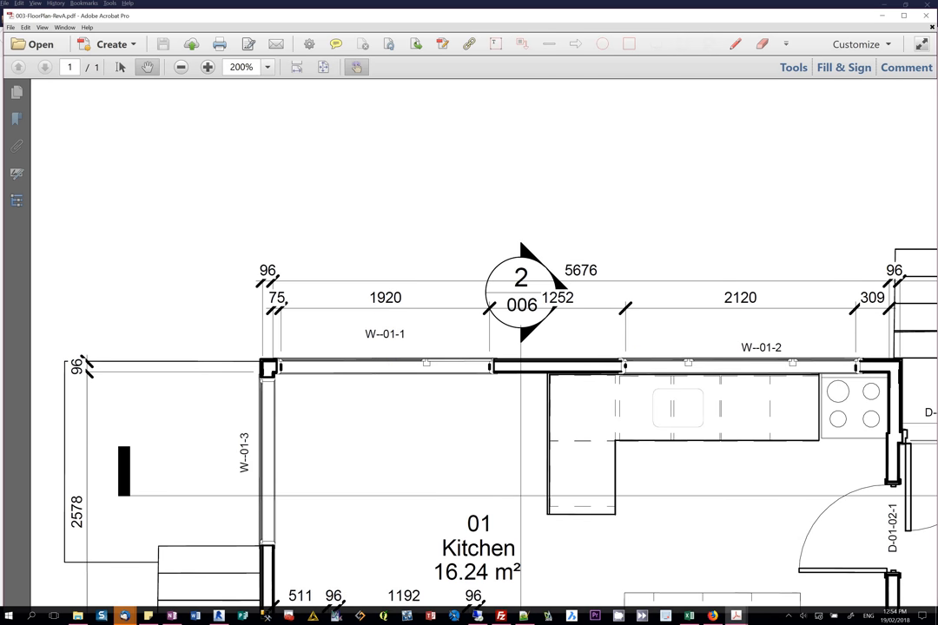
pyautogui.moveTo(617, 66)
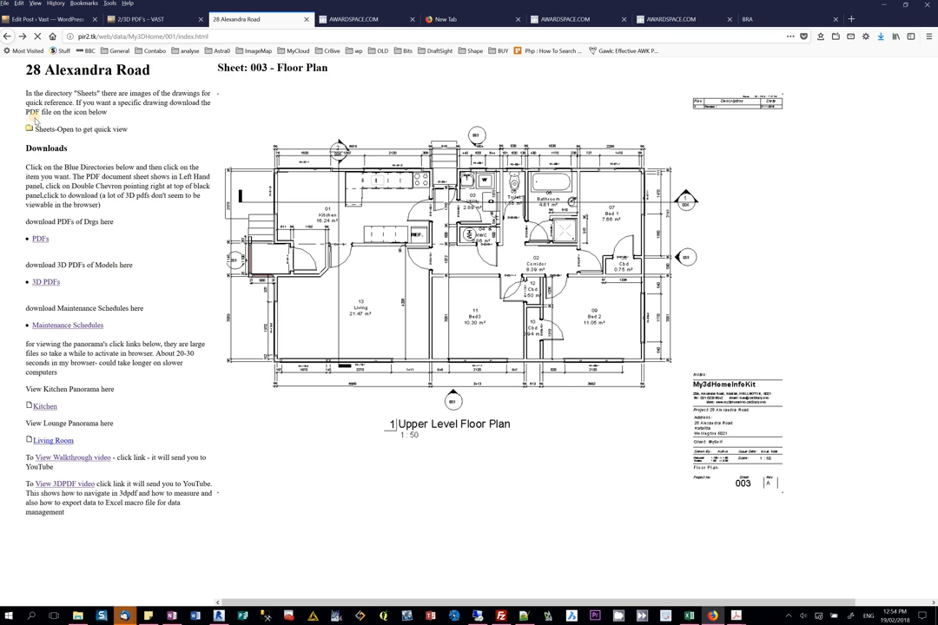
# View the 005 Elevations, 006 Sections and 008 Maintenance Checklist sheets, then list the Maintenance Schedules PDFs.
pyautogui.click(45, 128)
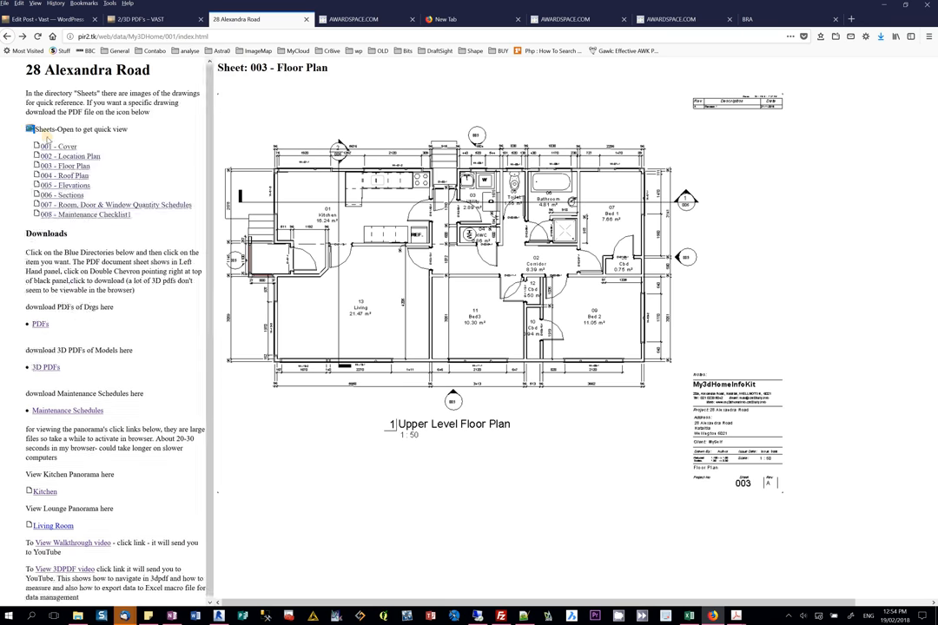
pyautogui.click(29, 128)
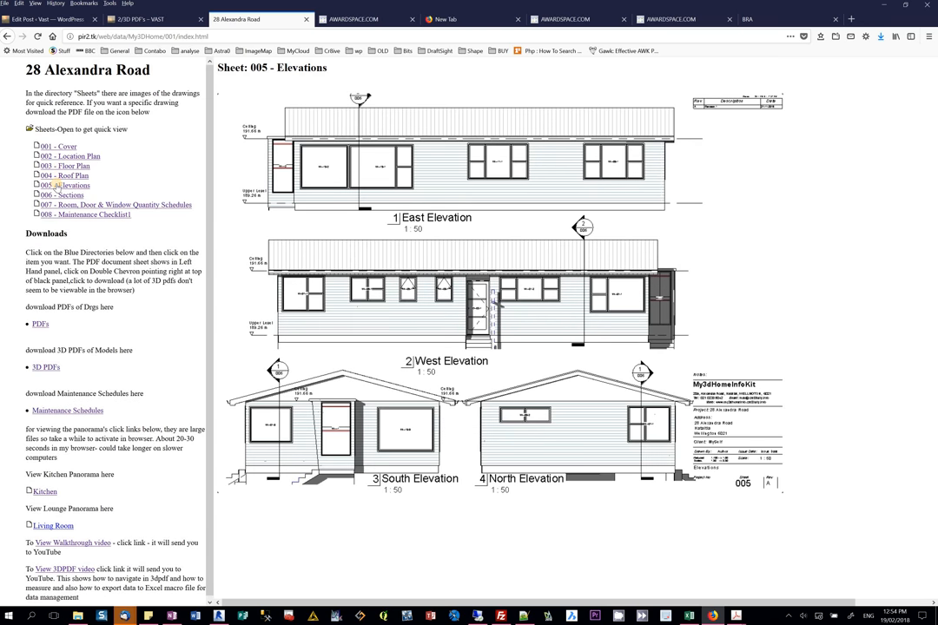
pyautogui.click(62, 195)
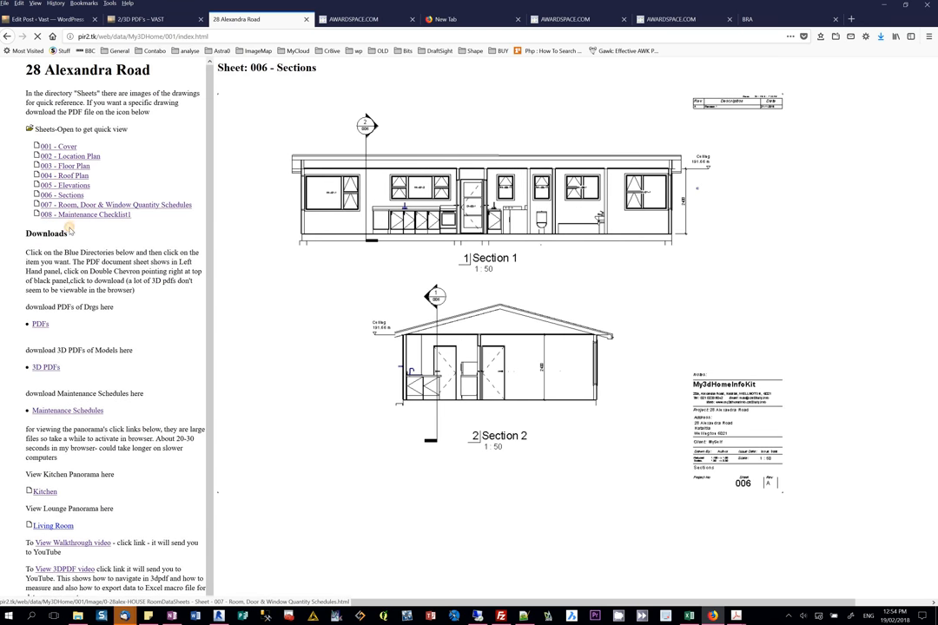
pyautogui.click(90, 215)
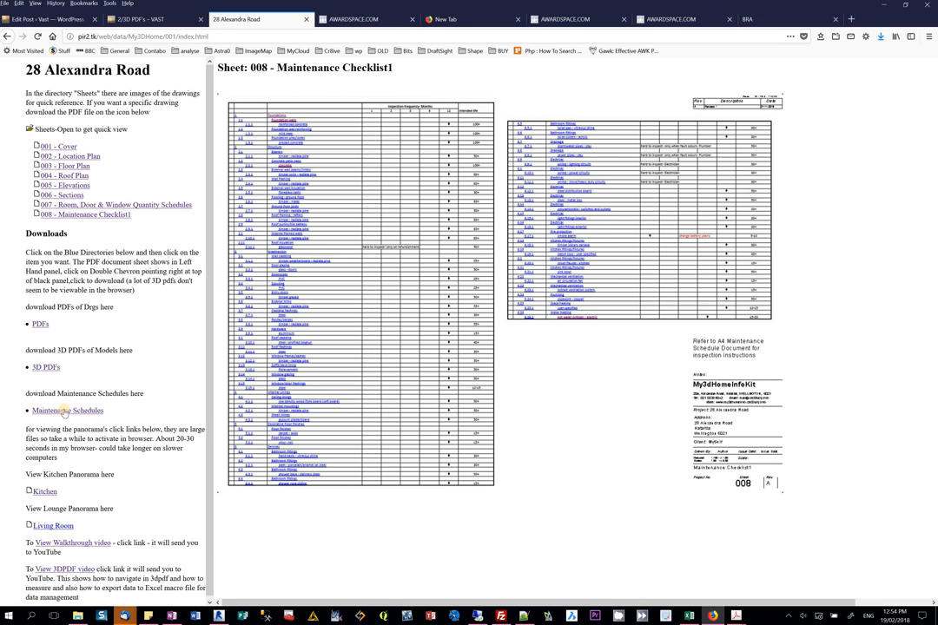
pyautogui.click(66, 410)
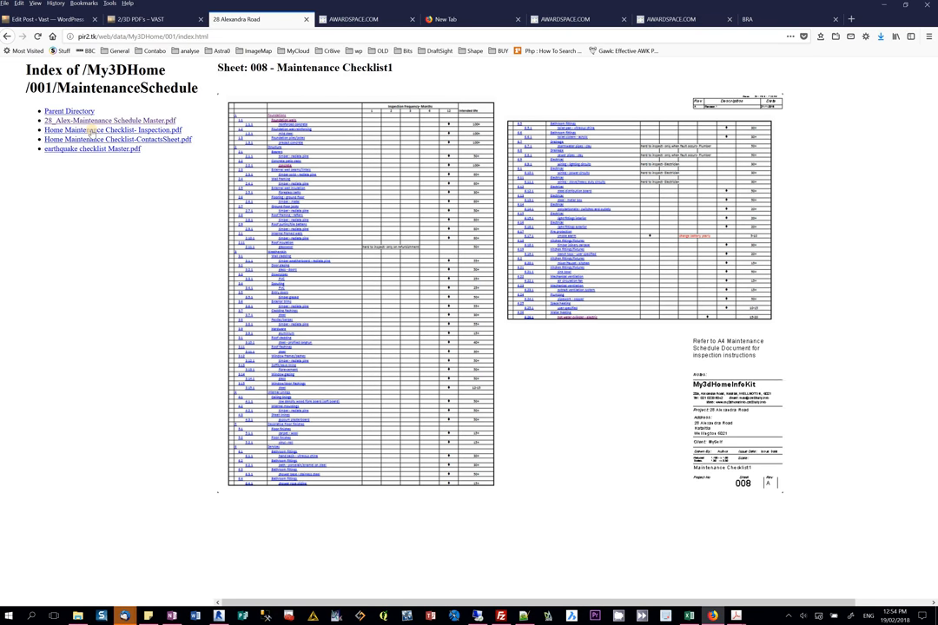